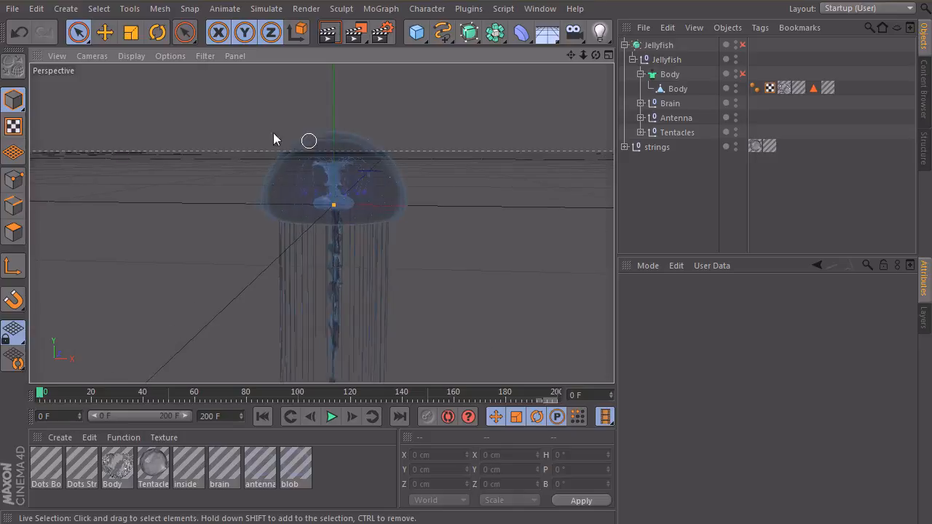
Create a Null object and rename it 'Master Controller'.
{"action": "left_click", "coordinate": [64, 8]}
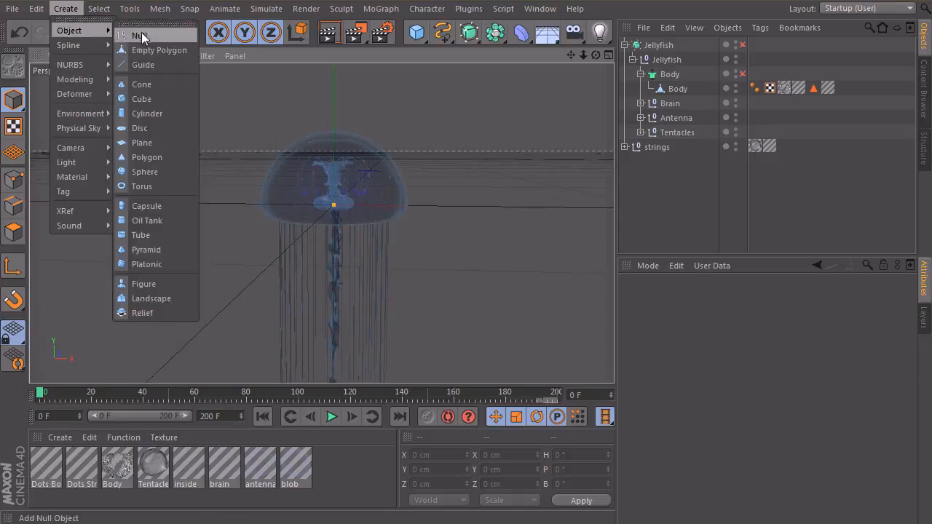
{"action": "left_click", "coordinate": [141, 35]}
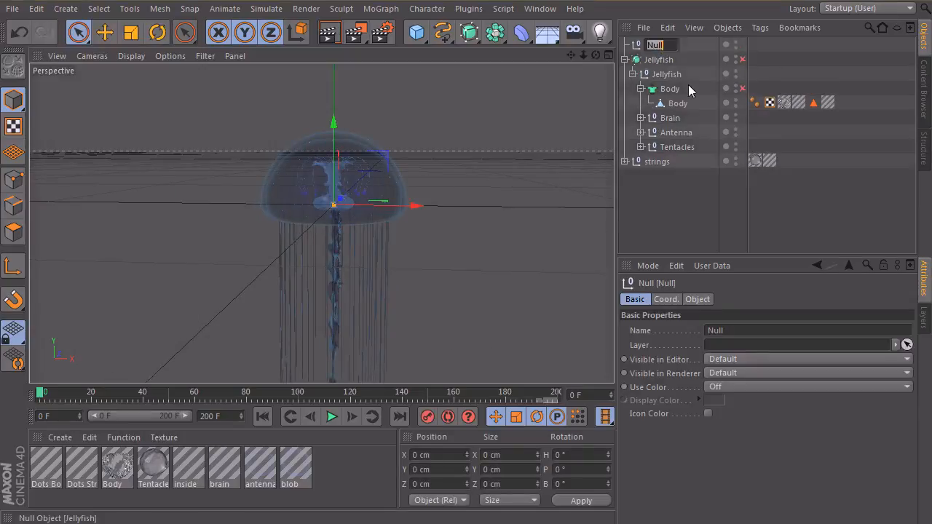
{"action": "type", "text": "Master"}
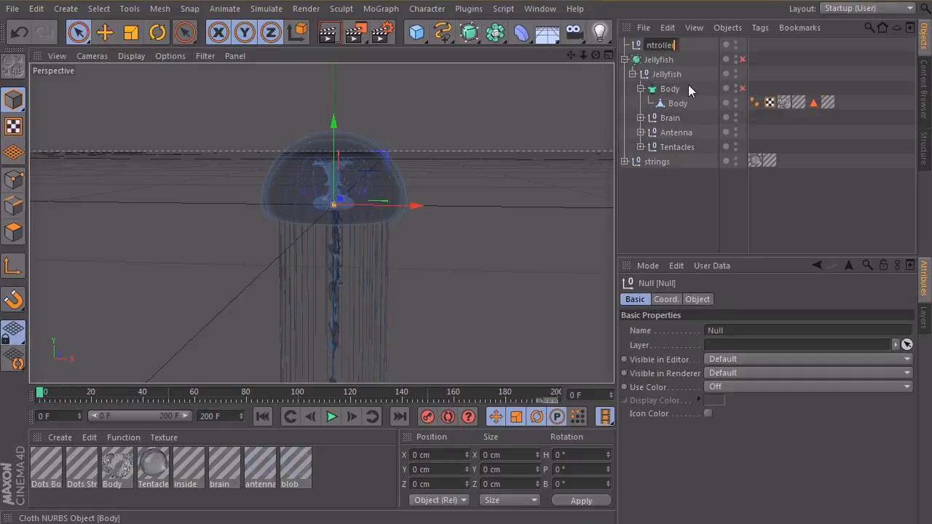
{"action": "type", "text": "Master Controller"}
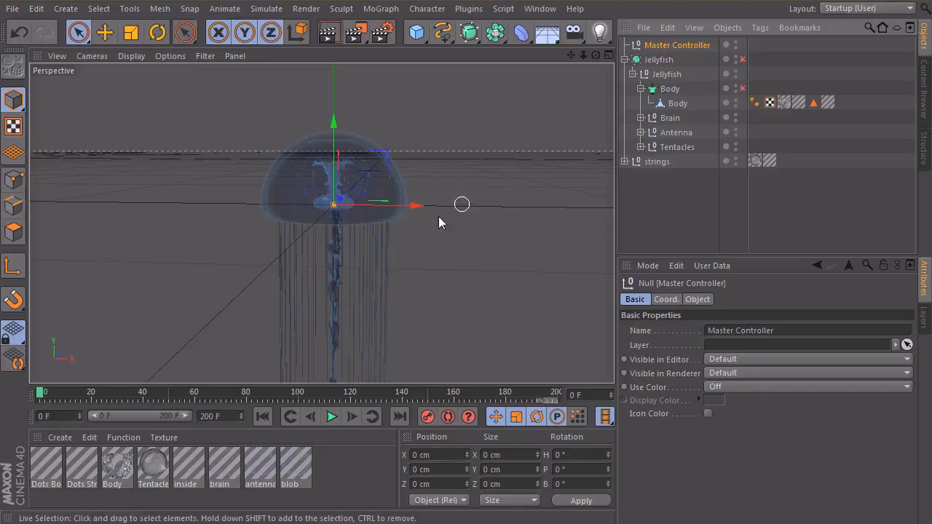
{"action": "mouse_move", "coordinate": [338, 212]}
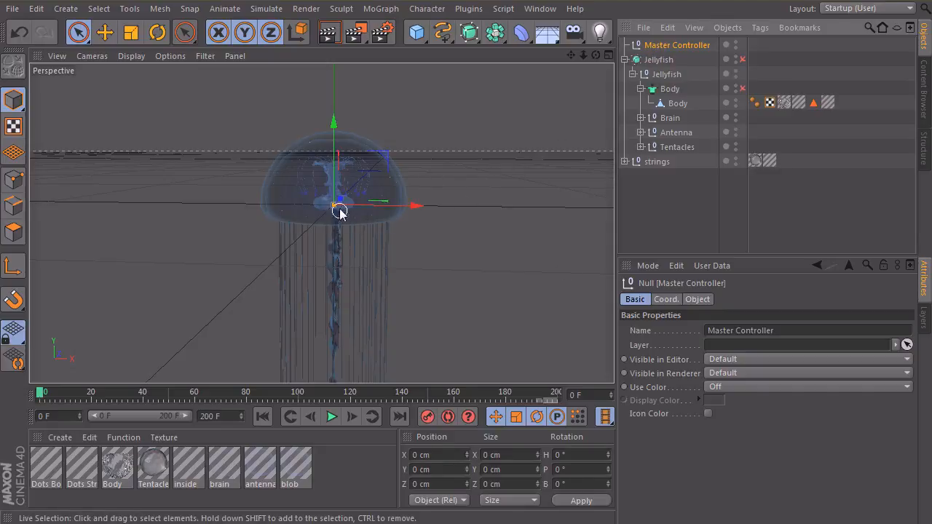
{"action": "mouse_move", "coordinate": [310, 259]}
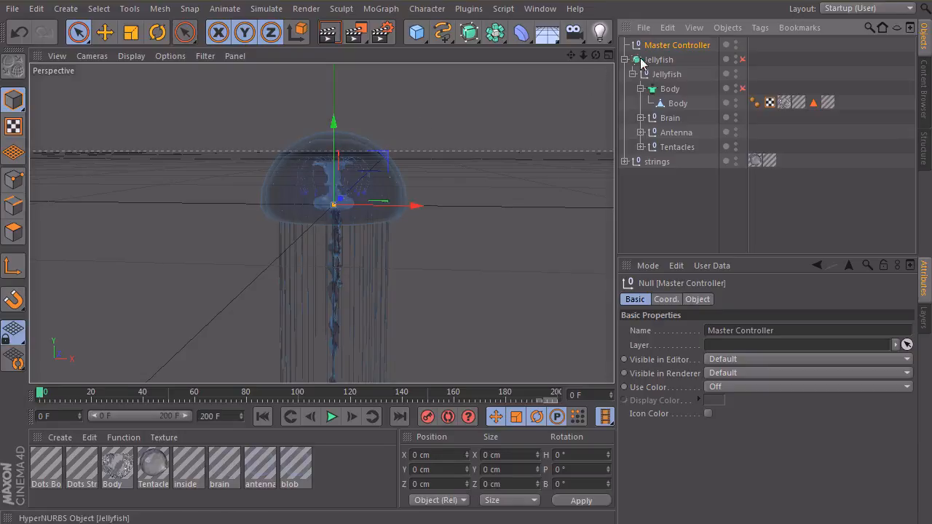
Parent Jellyfish under Master Controller and turn on the controller's red display colour.
{"action": "left_click", "coordinate": [658, 60]}
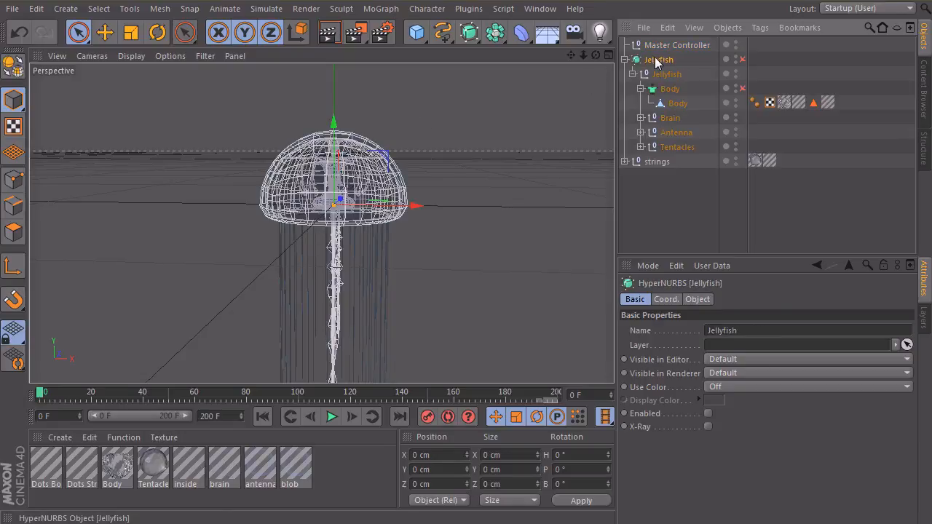
{"action": "left_click", "coordinate": [676, 44]}
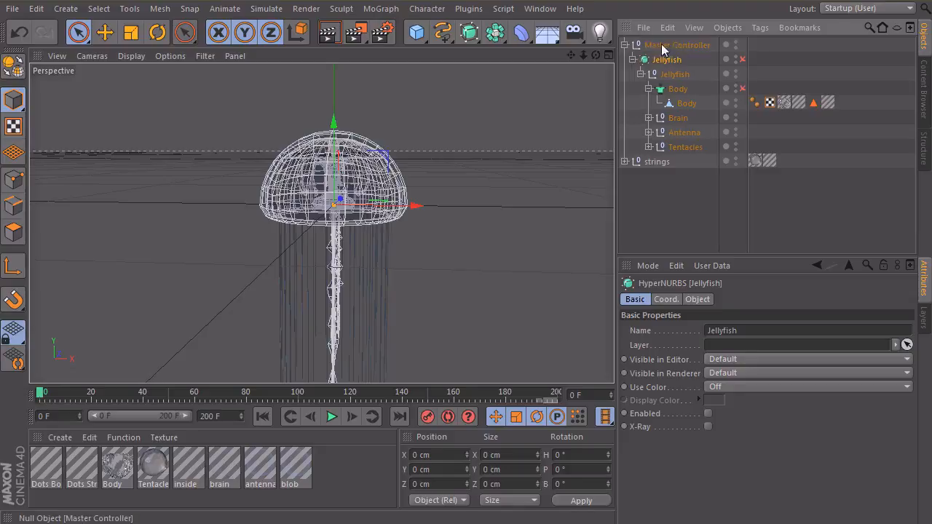
{"action": "left_click", "coordinate": [678, 44]}
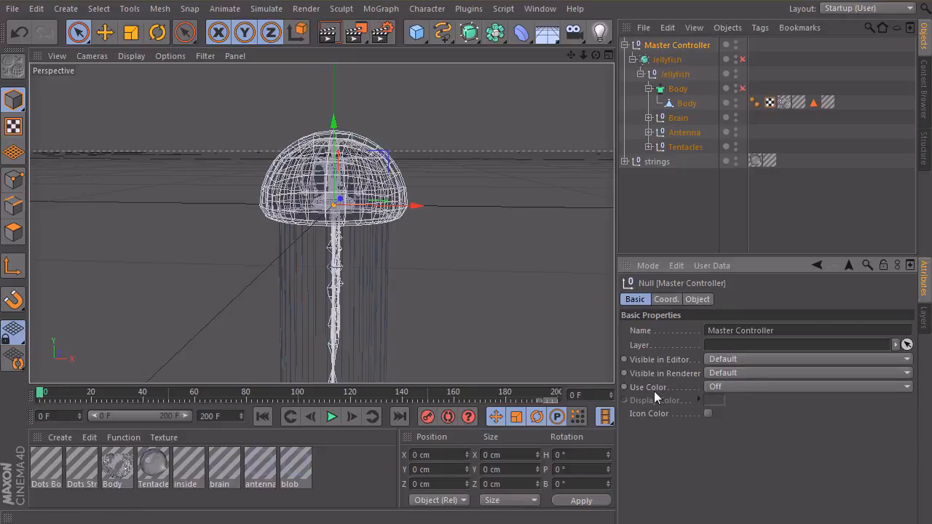
{"action": "left_click", "coordinate": [808, 387]}
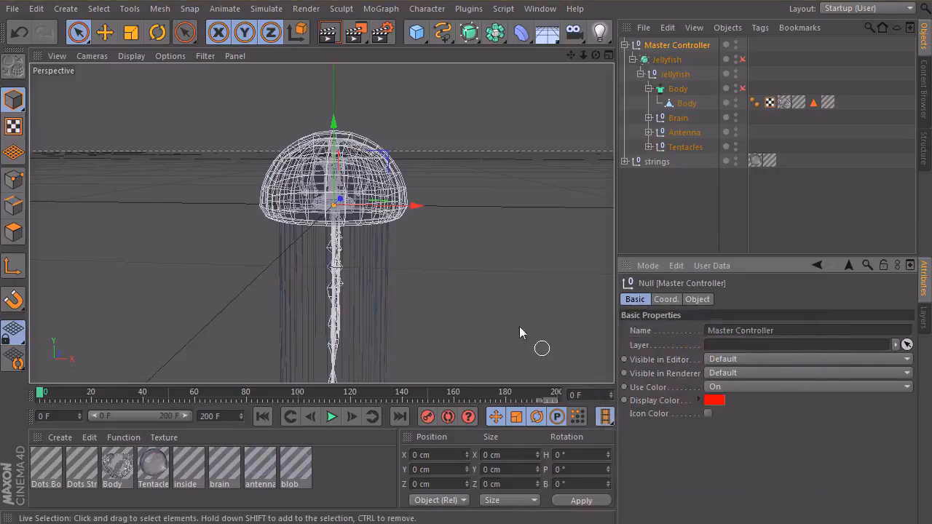
{"action": "mouse_move", "coordinate": [685, 306]}
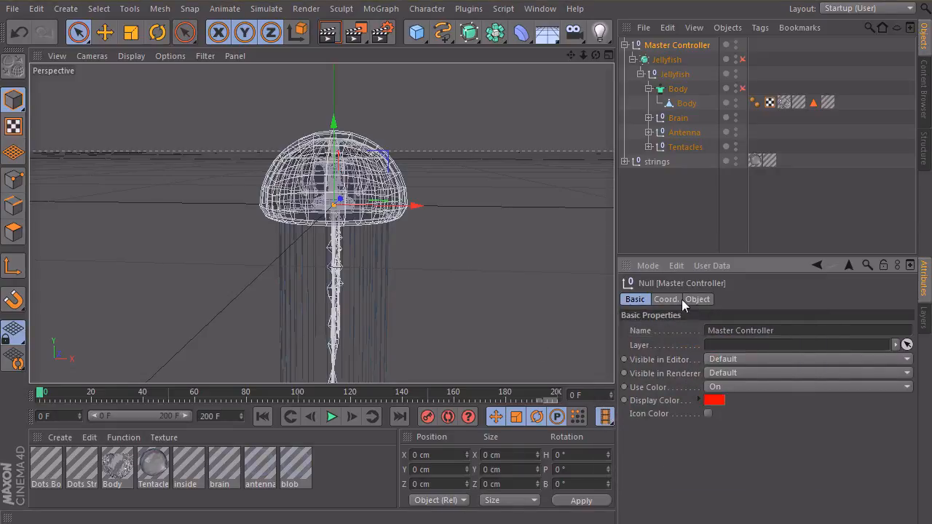
Set Master Controller's display to a Circle with 34 cm radius in XZ orientation.
{"action": "left_click", "coordinate": [697, 299]}
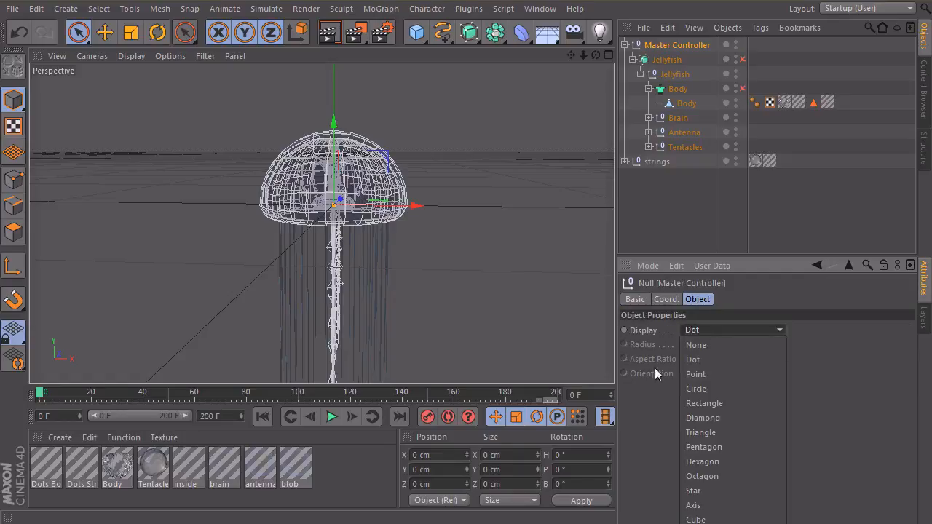
{"action": "left_click", "coordinate": [696, 388]}
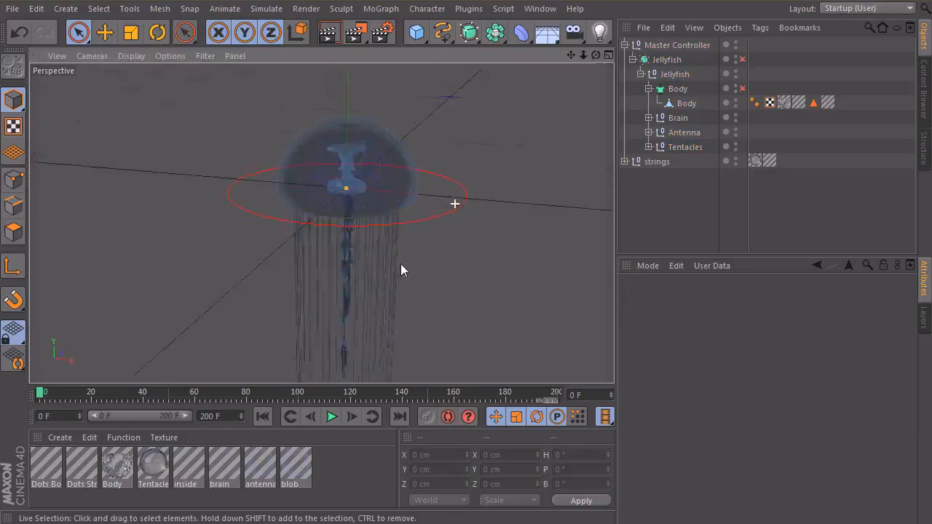
{"action": "left_click", "coordinate": [678, 44]}
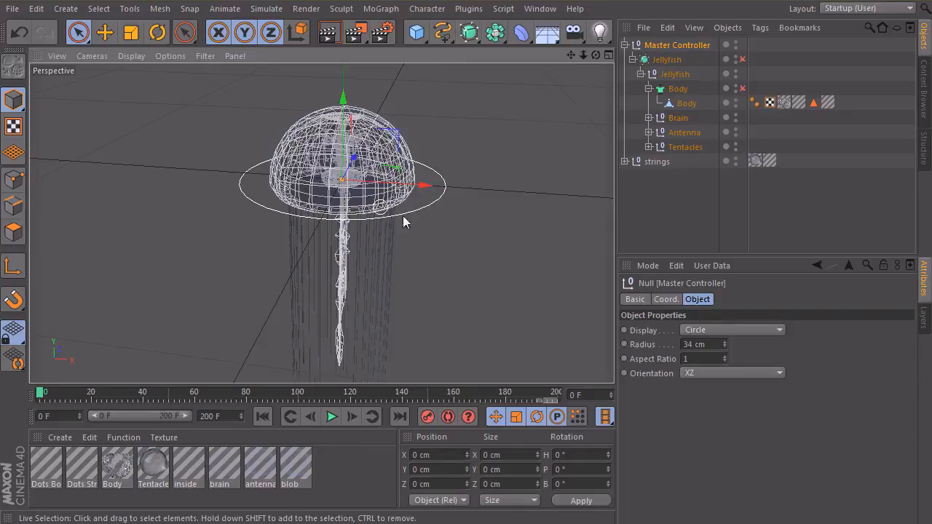
{"action": "mouse_move", "coordinate": [490, 201]}
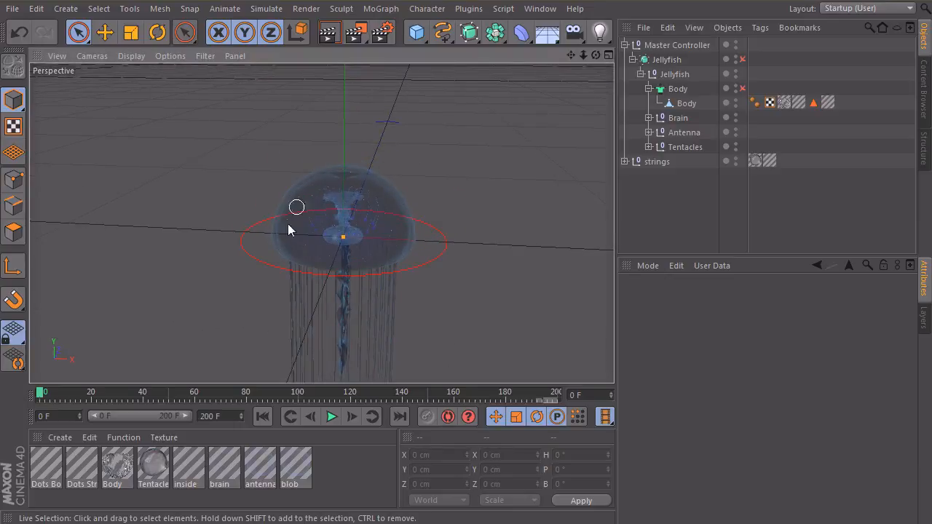
Turn the editor visibility of Brain, Antenna and Tentacles to hidden.
{"action": "left_click", "coordinate": [677, 88]}
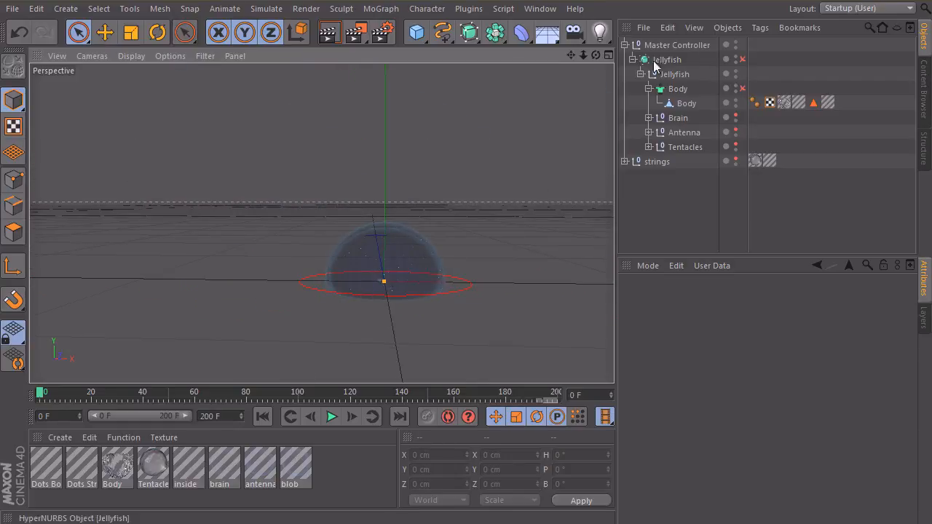
Add an XPresso tag to Master Controller and move its editor aside.
{"action": "right_click", "coordinate": [673, 44]}
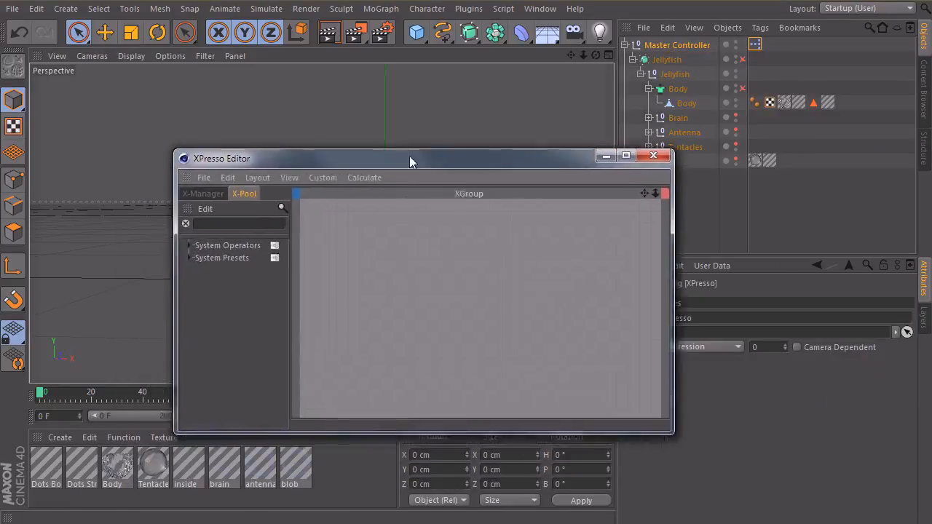
{"action": "left_click_drag", "start_coordinate": [412, 158], "coordinate": [442, 160]}
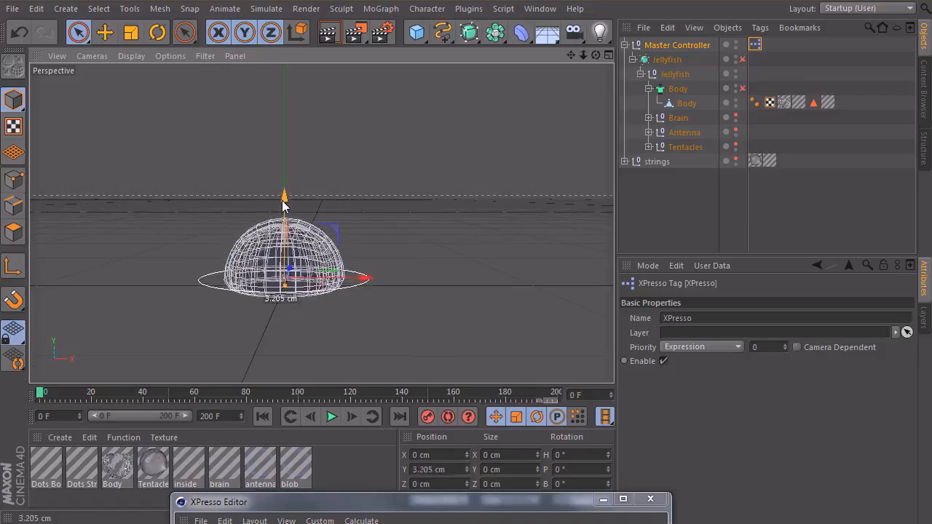
{"action": "left_click_drag", "start_coordinate": [284, 194], "coordinate": [284, 65]}
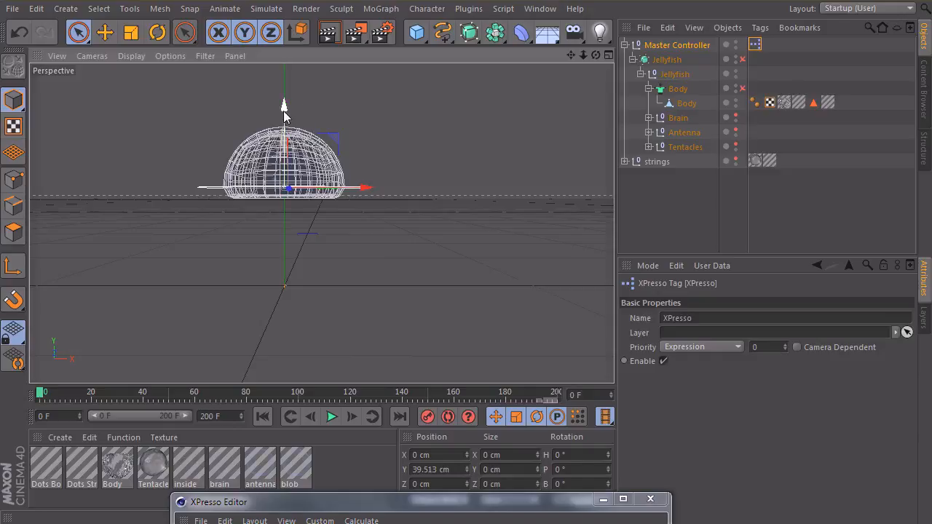
Test-move the jellyfish along Y, up to about 43 cm and back toward ground.
{"action": "left_click_drag", "start_coordinate": [284, 102], "coordinate": [284, 115]}
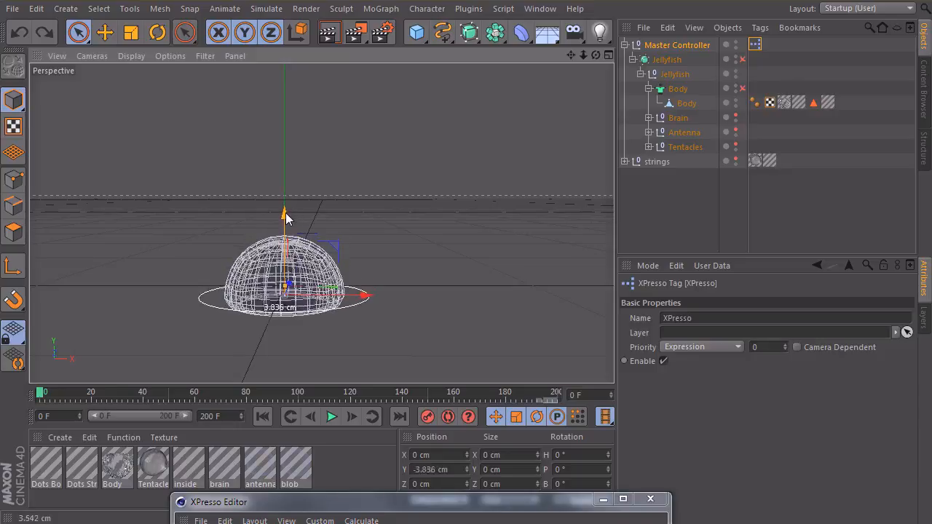
{"action": "left_click_drag", "start_coordinate": [284, 215], "coordinate": [285, 229]}
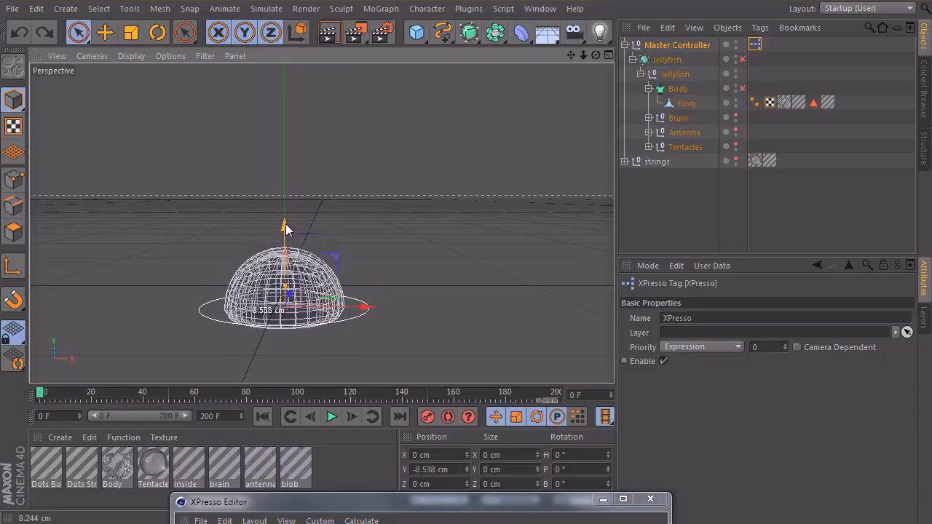
{"action": "left_click_drag", "start_coordinate": [284, 226], "coordinate": [285, 98]}
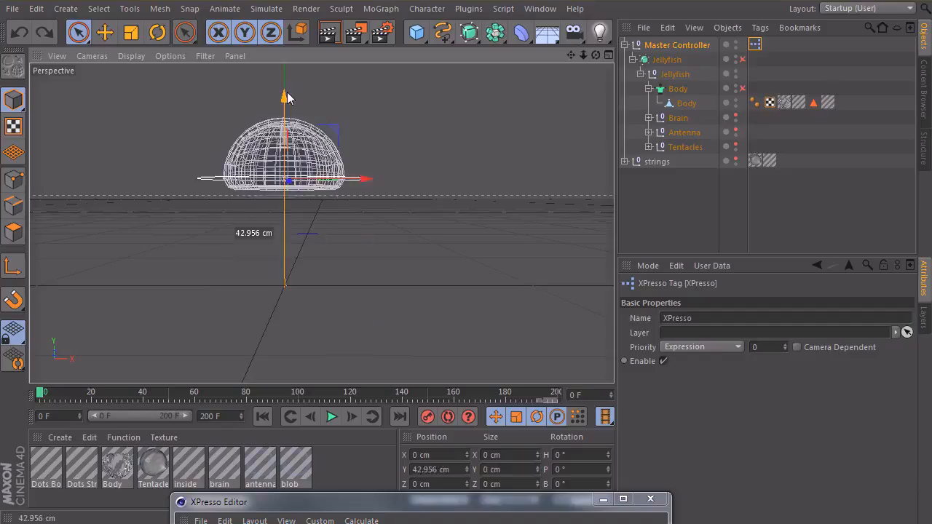
{"action": "left_click_drag", "start_coordinate": [284, 95], "coordinate": [284, 89]}
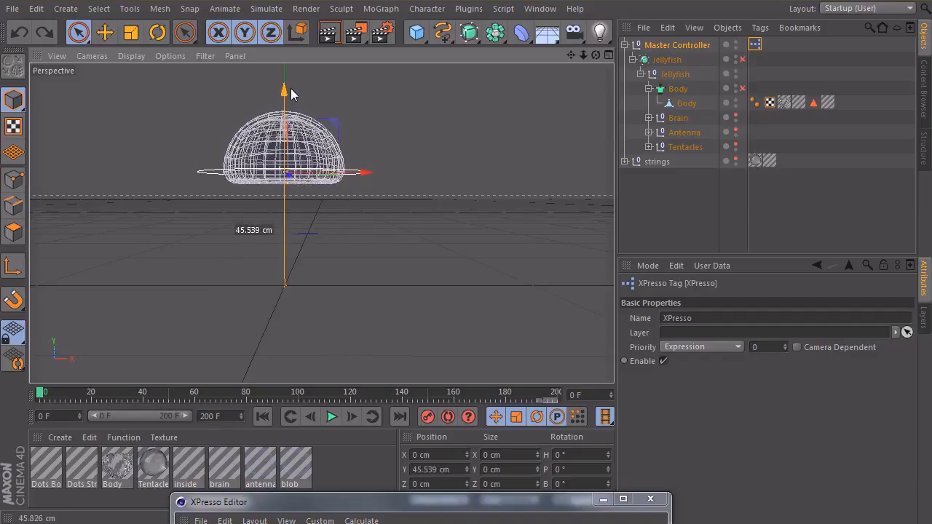
{"action": "left_click_drag", "start_coordinate": [284, 88], "coordinate": [284, 98]}
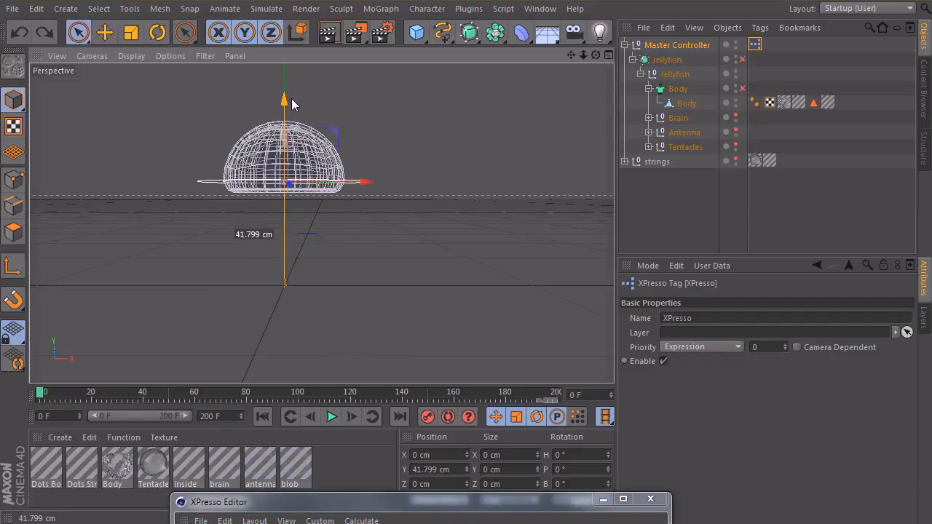
{"action": "left_click_drag", "start_coordinate": [284, 99], "coordinate": [284, 105]}
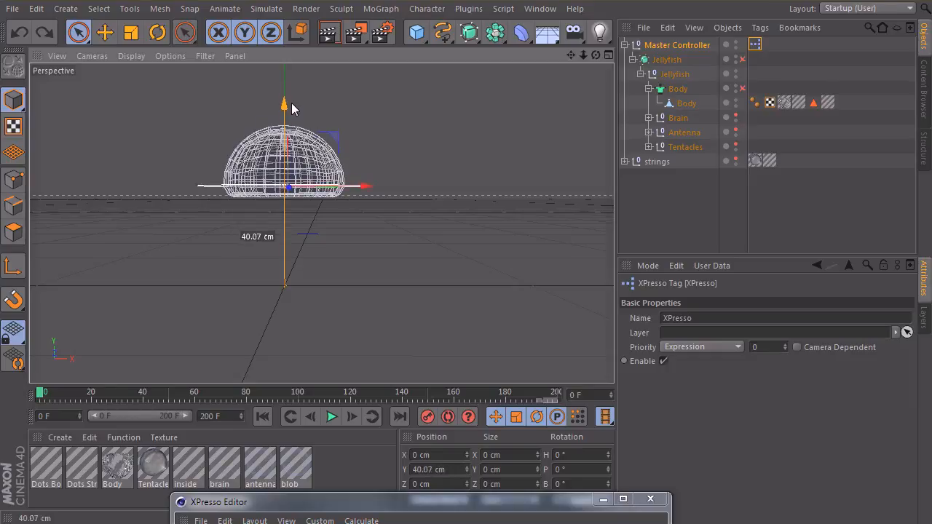
{"action": "left_click_drag", "start_coordinate": [284, 106], "coordinate": [284, 131]}
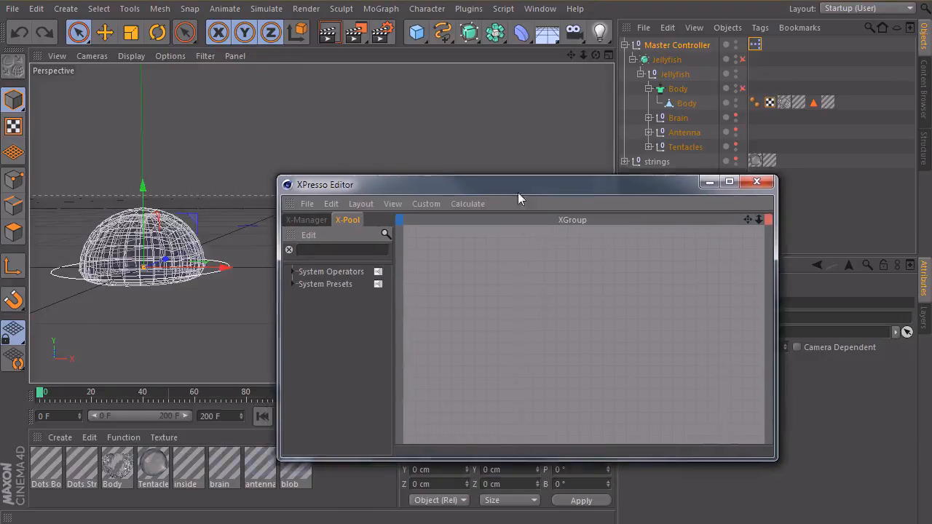
Add a Position . Y output port to the Master Controller node, then test-lift the jellyfish.
{"action": "left_click_drag", "start_coordinate": [520, 184], "coordinate": [512, 191]}
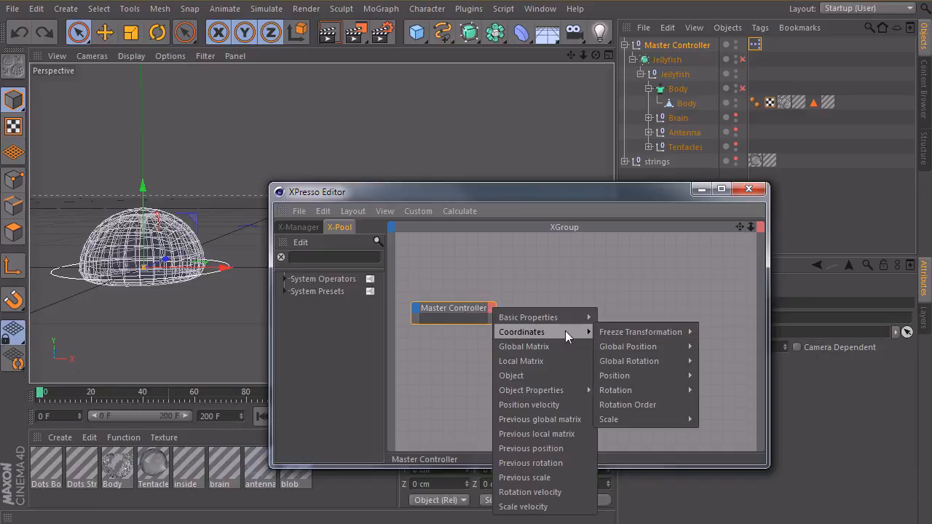
{"action": "mouse_move", "coordinate": [614, 375]}
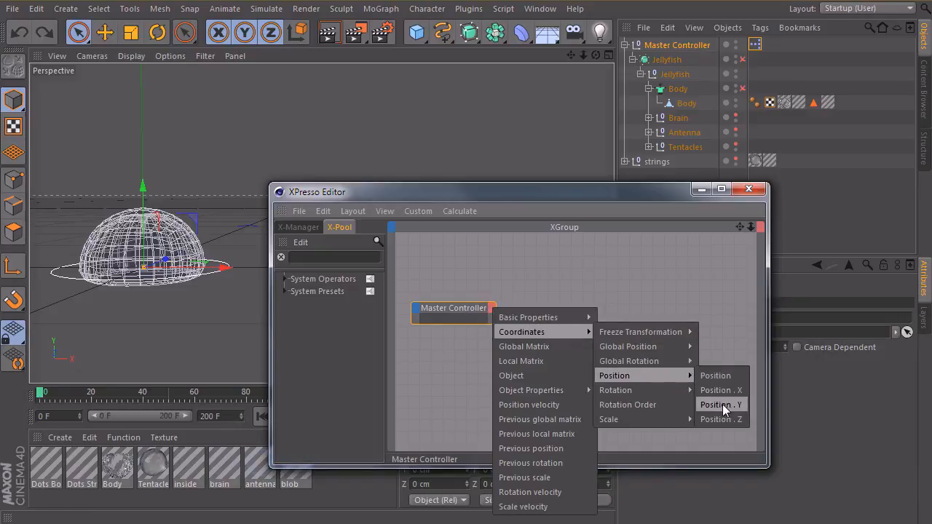
{"action": "left_click", "coordinate": [720, 405]}
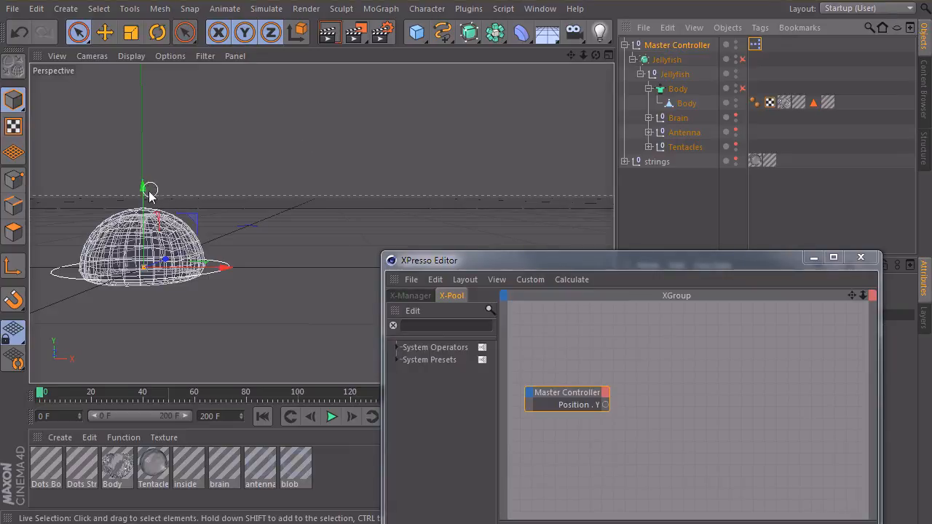
{"action": "left_click_drag", "start_coordinate": [149, 188], "coordinate": [174, 188]}
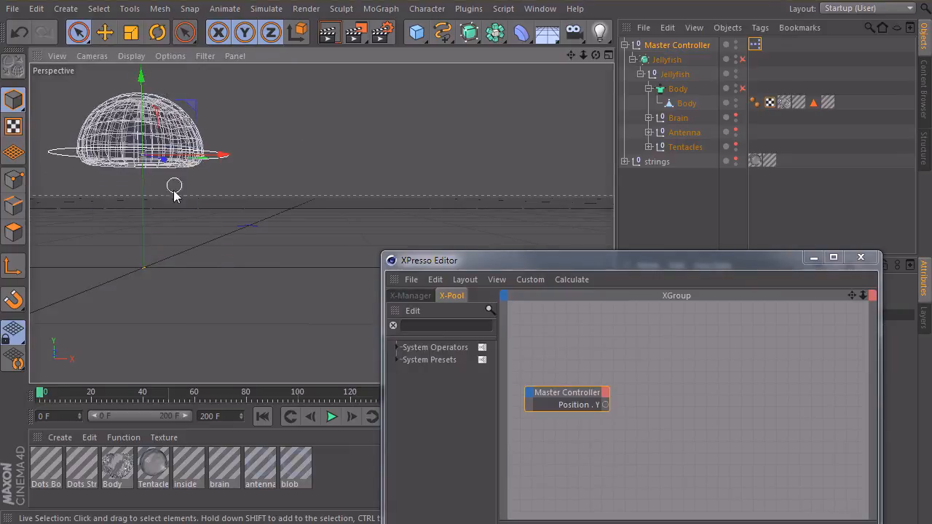
{"action": "left_click", "coordinate": [677, 44]}
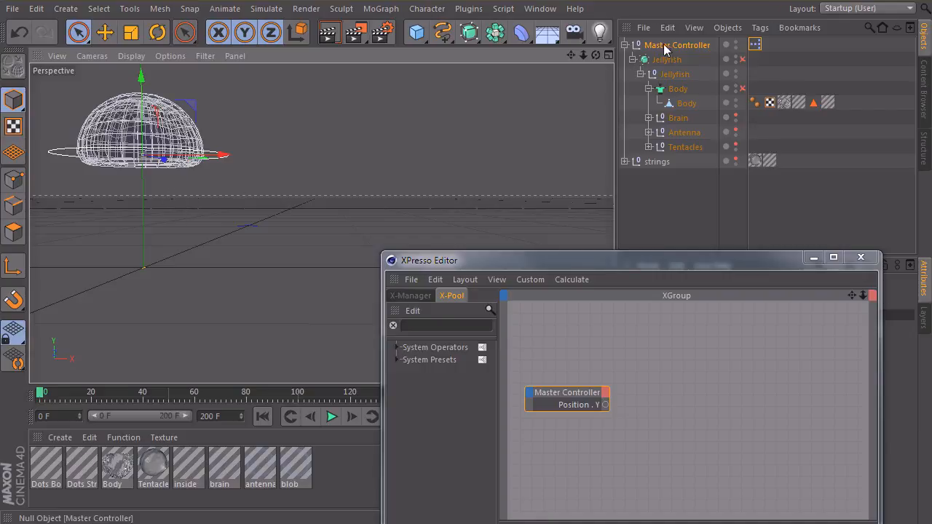
{"action": "left_click", "coordinate": [667, 59]}
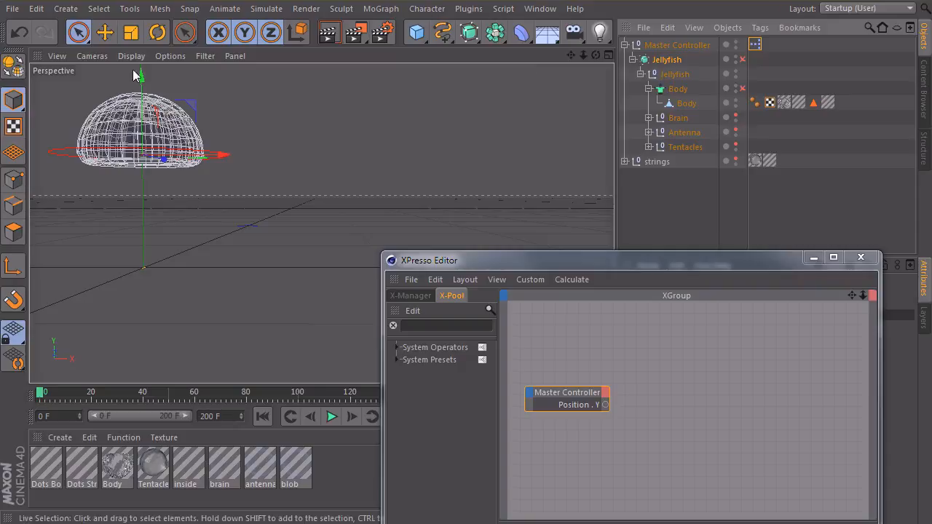
Drop Jellyfish into the XPresso graph and give its node a Position . Y input.
{"action": "left_click_drag", "start_coordinate": [138, 88], "coordinate": [138, 70]}
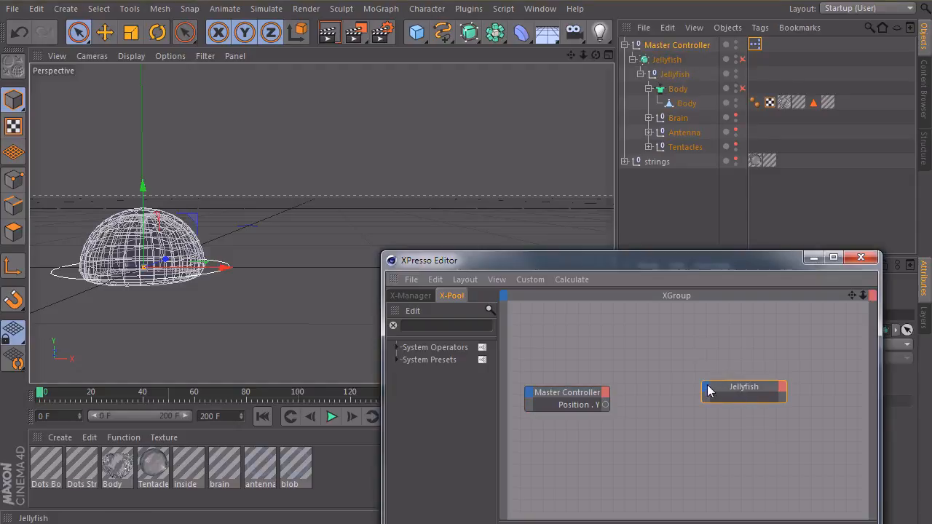
{"action": "right_click", "coordinate": [743, 387]}
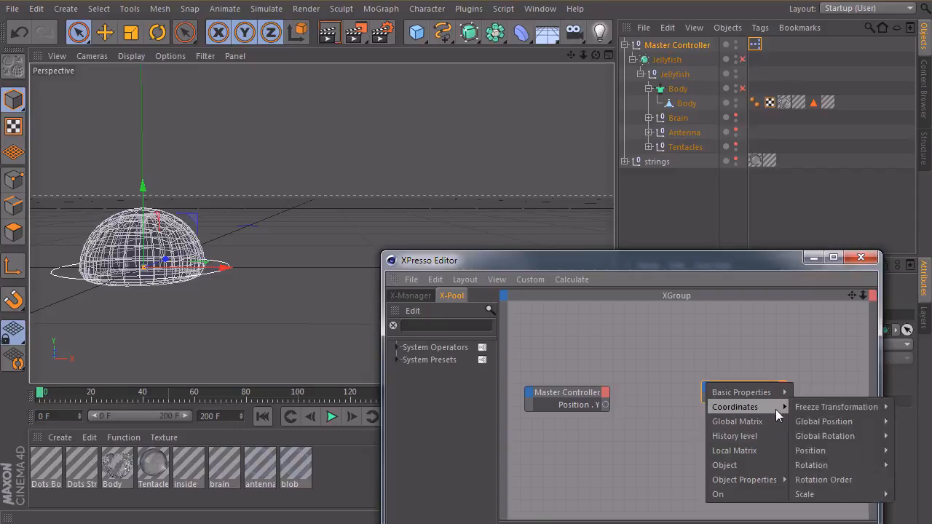
{"action": "mouse_move", "coordinate": [810, 451]}
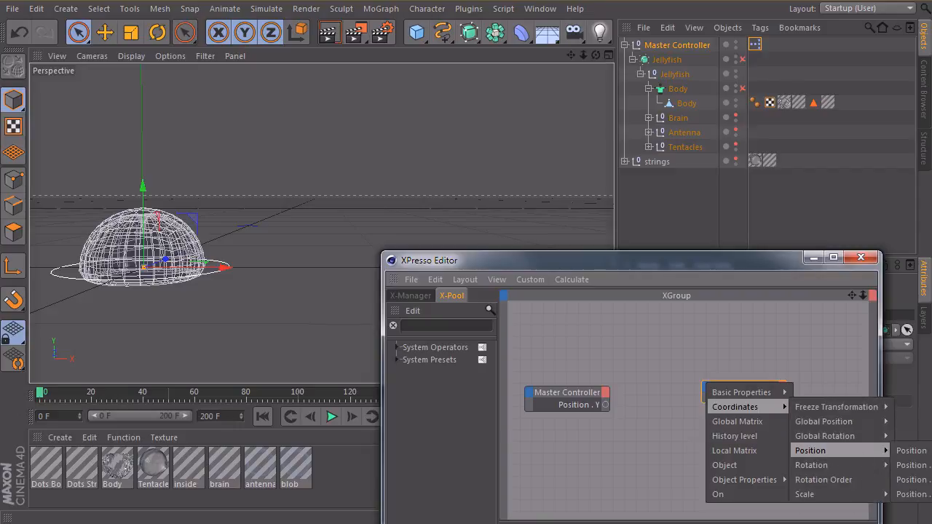
{"action": "left_click", "coordinate": [911, 451]}
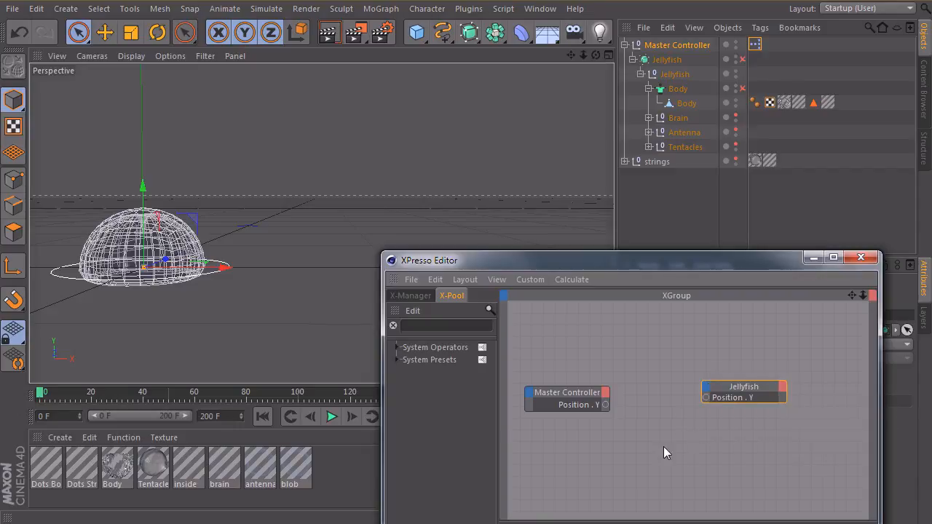
{"action": "left_click_drag", "start_coordinate": [743, 391], "coordinate": [807, 398]}
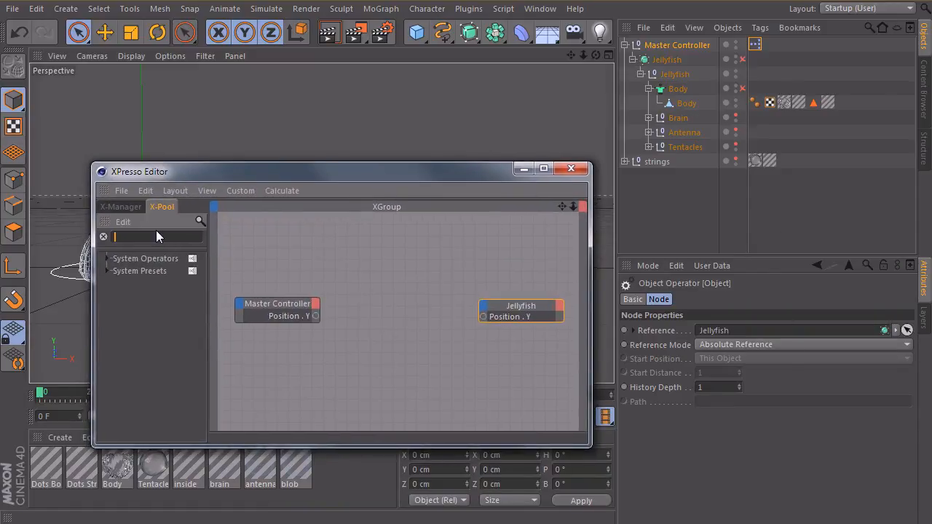
Add a Range Mapper from X-Pool and wire Master Controller Position . Y into it.
{"action": "type", "text": "range"}
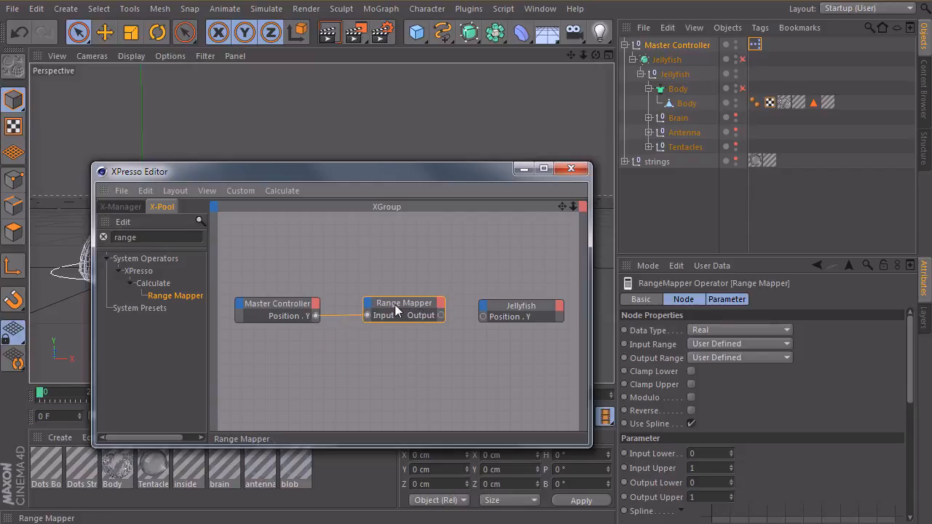
{"action": "mouse_move", "coordinate": [349, 302]}
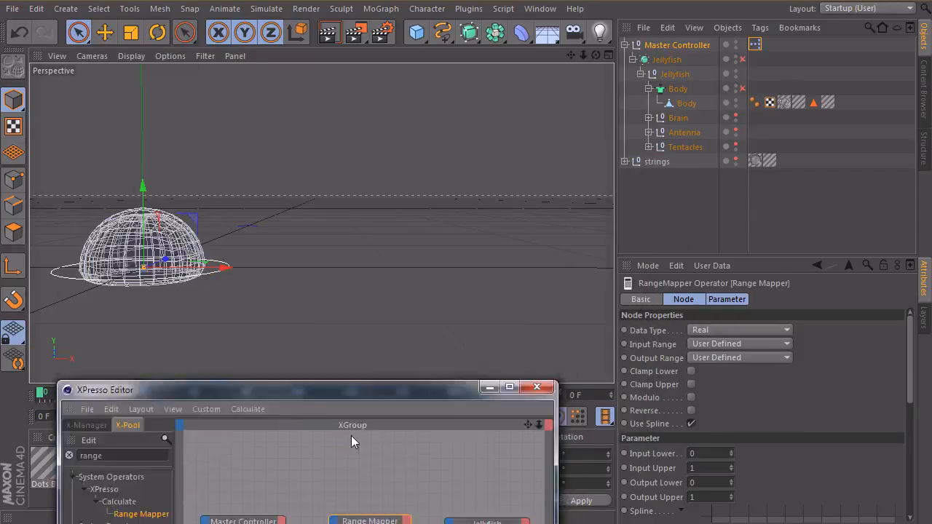
{"action": "left_click", "coordinate": [537, 387]}
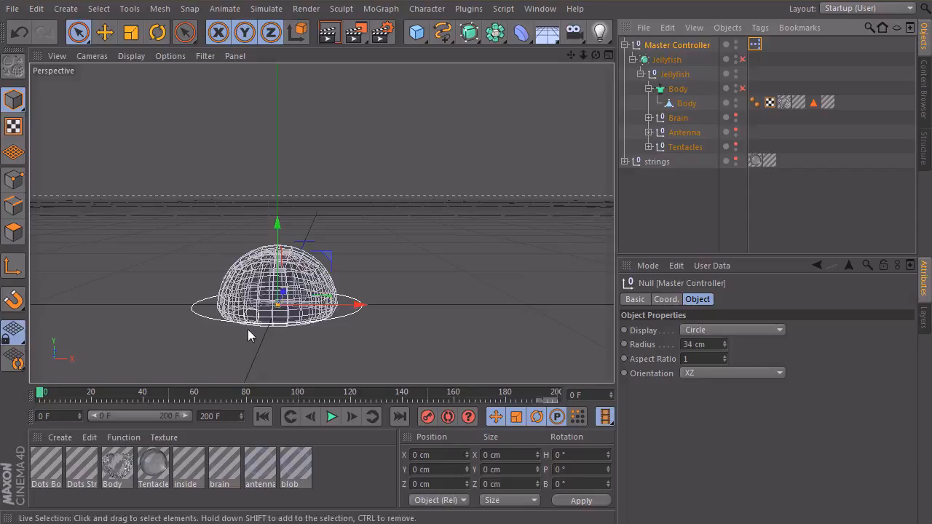
{"action": "mouse_move", "coordinate": [295, 269]}
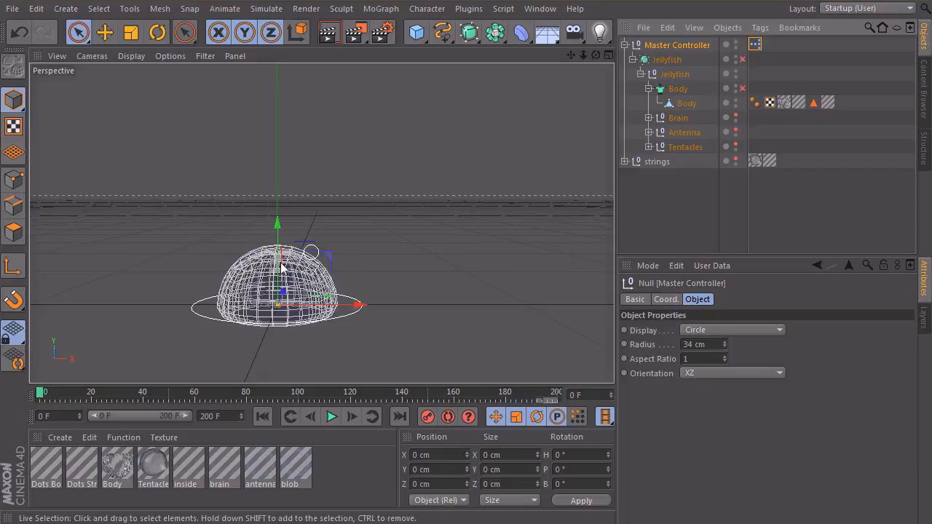
{"action": "mouse_move", "coordinate": [313, 371]}
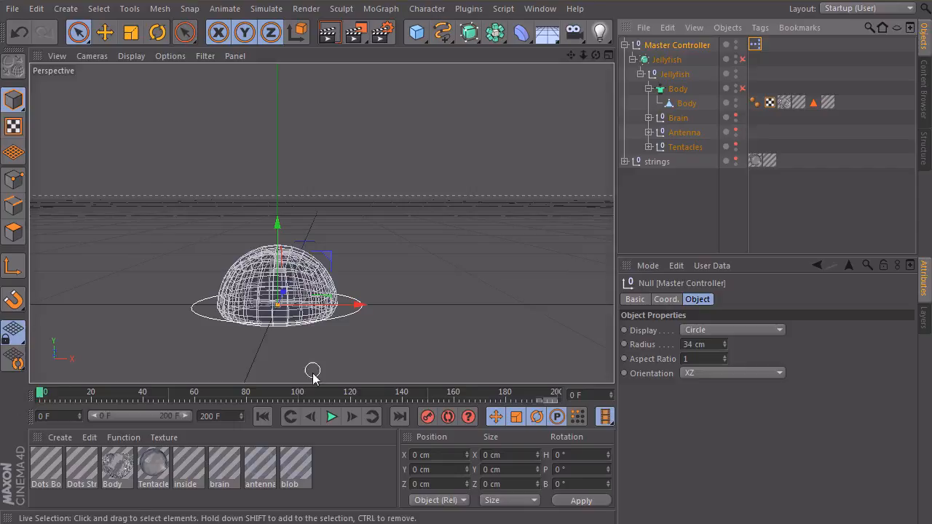
{"action": "mouse_move", "coordinate": [300, 315]}
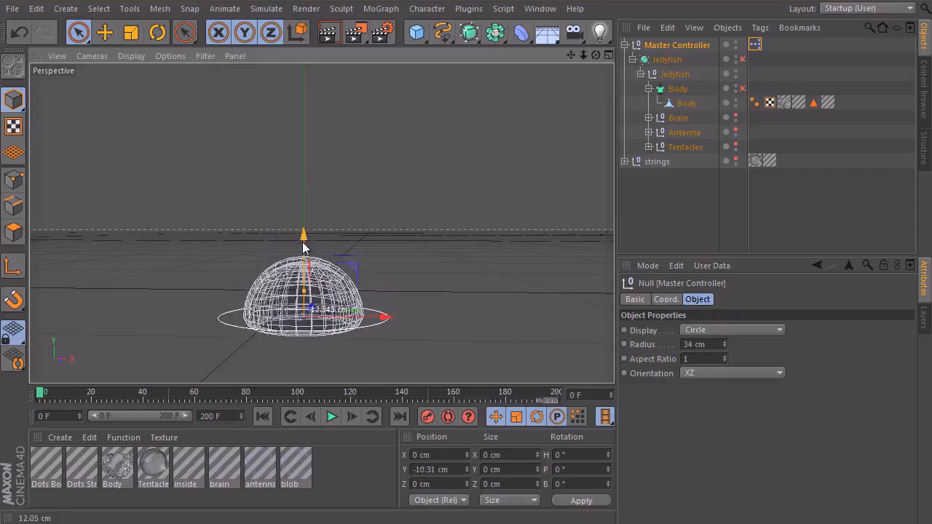
{"action": "left_click_drag", "start_coordinate": [304, 235], "coordinate": [304, 80]}
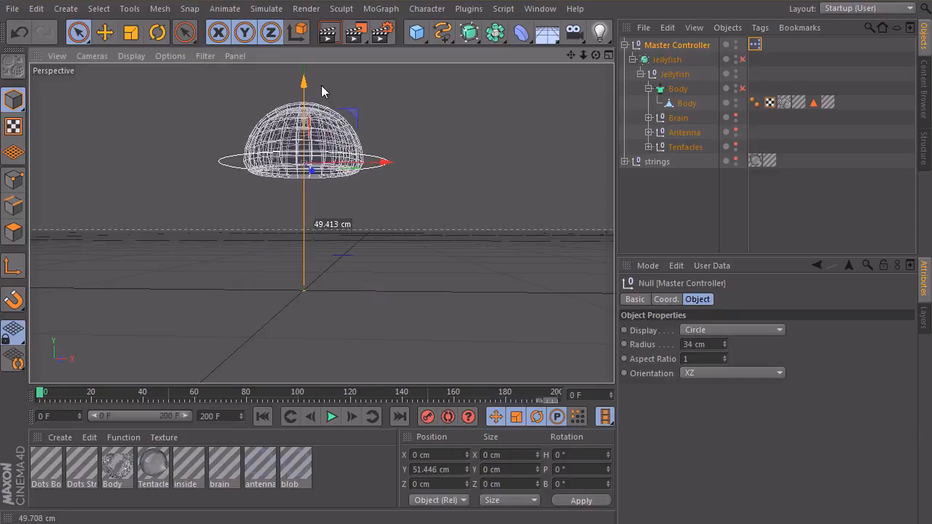
{"action": "left_click_drag", "start_coordinate": [303, 80], "coordinate": [304, 76]}
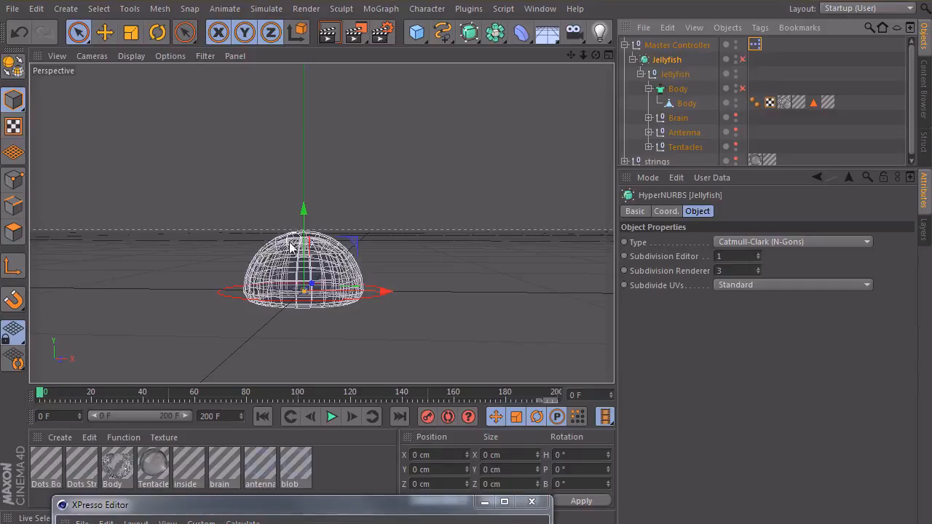
{"action": "mouse_move", "coordinate": [300, 124]}
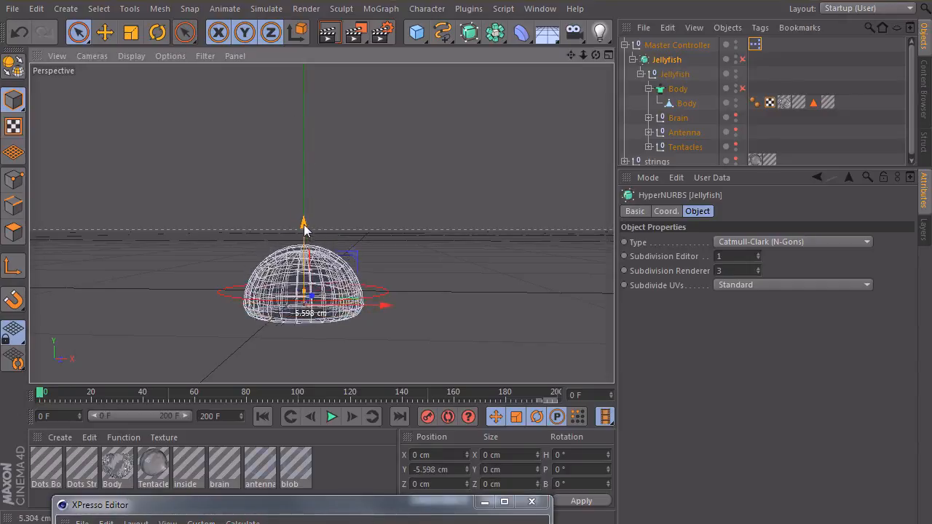
Drag the Jellyfish down on Y to about -15 cm to gauge pumping depth.
{"action": "left_click_drag", "start_coordinate": [304, 222], "coordinate": [303, 183]}
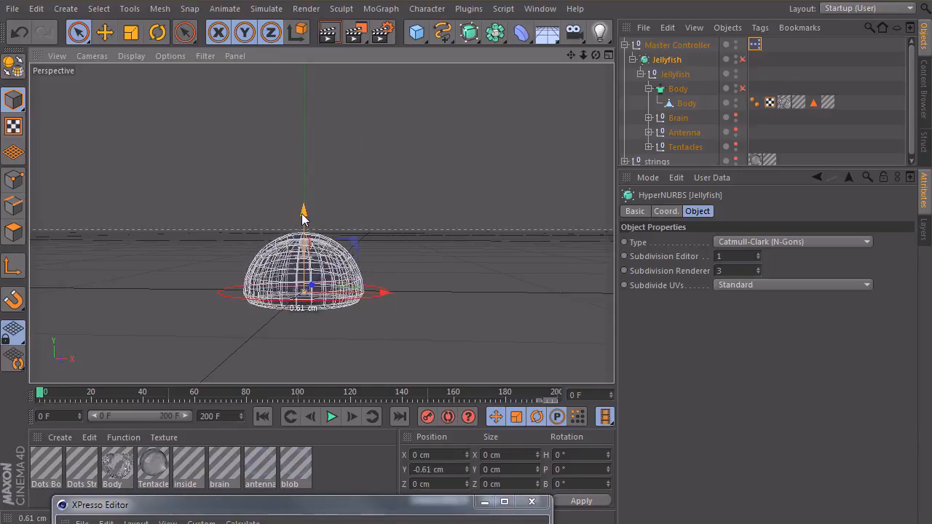
{"action": "left_click_drag", "start_coordinate": [303, 211], "coordinate": [304, 244]}
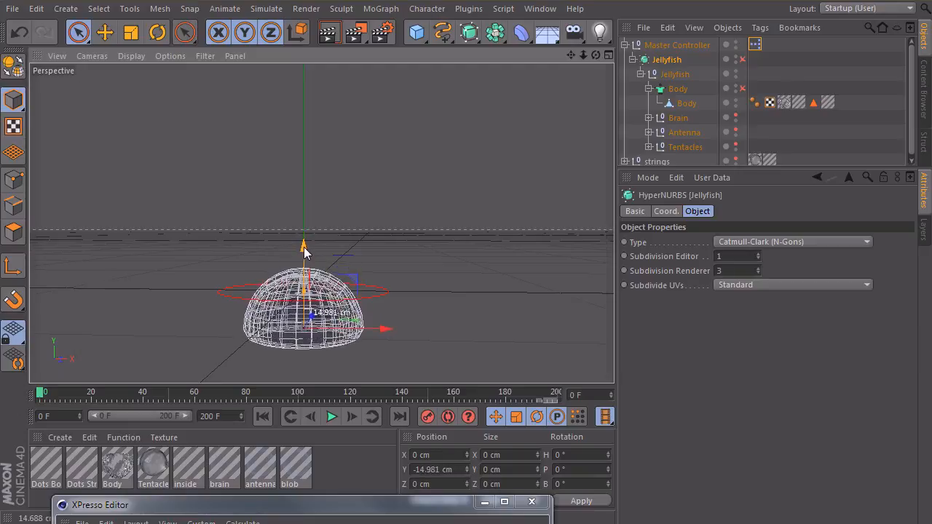
{"action": "left_click_drag", "start_coordinate": [304, 247], "coordinate": [305, 255]}
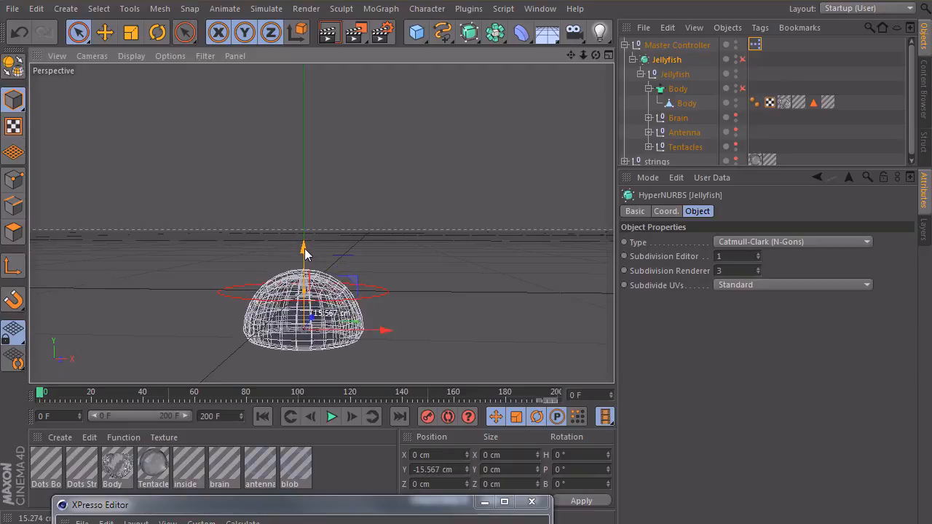
{"action": "left_click_drag", "start_coordinate": [304, 248], "coordinate": [305, 164]}
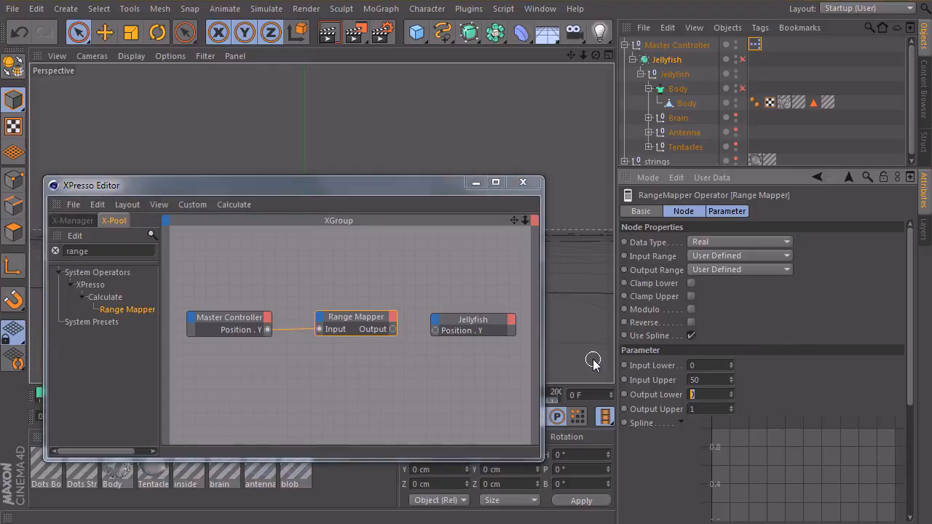
Set the Range Mapper's Output Lower to -15 and Upper to 15, and enable Modulo.
{"action": "type", "text": "-15"}
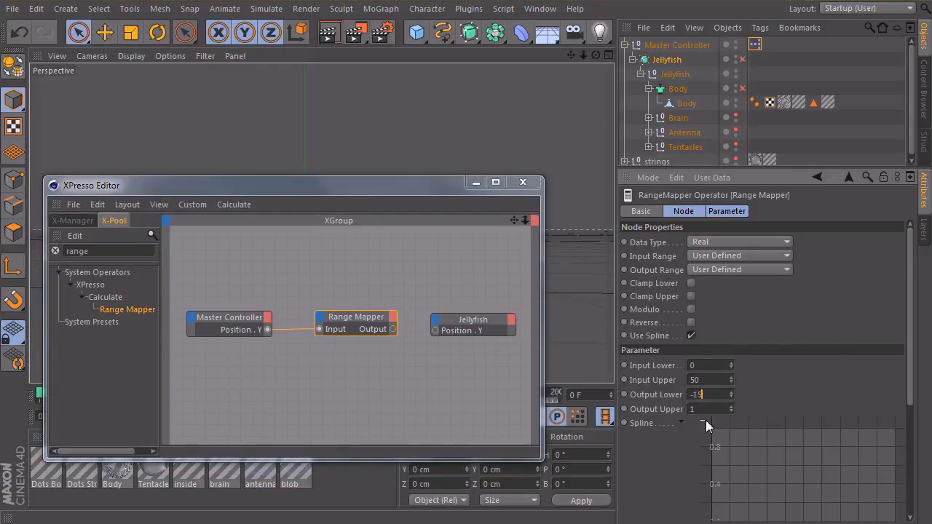
{"action": "type", "text": "15"}
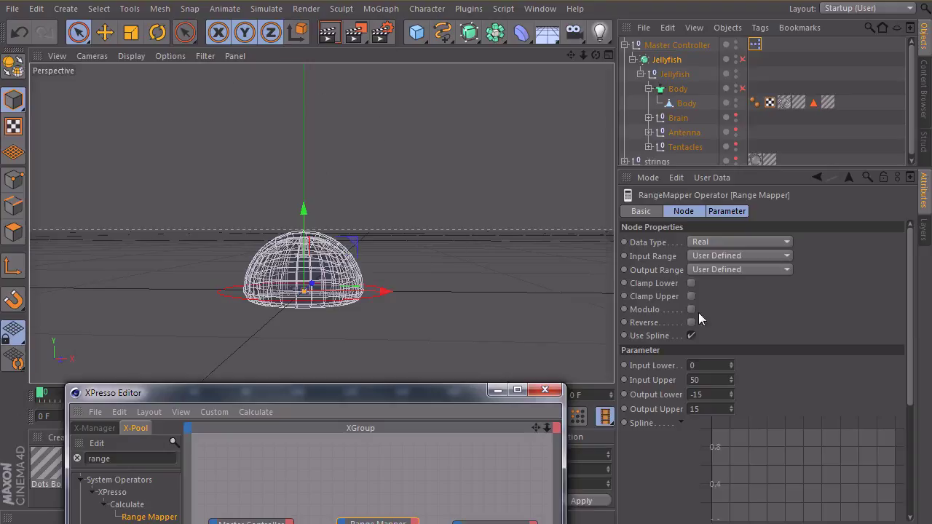
{"action": "left_click", "coordinate": [691, 309]}
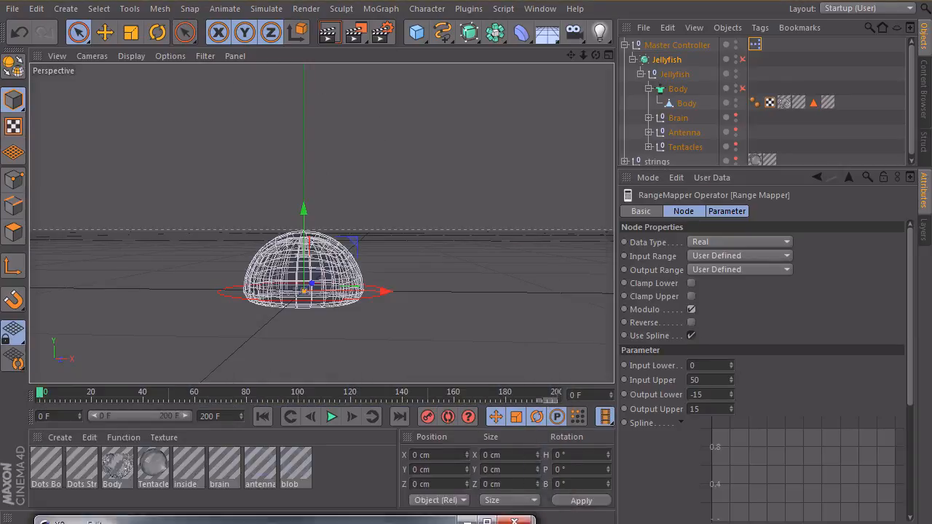
{"action": "left_click", "coordinate": [676, 45]}
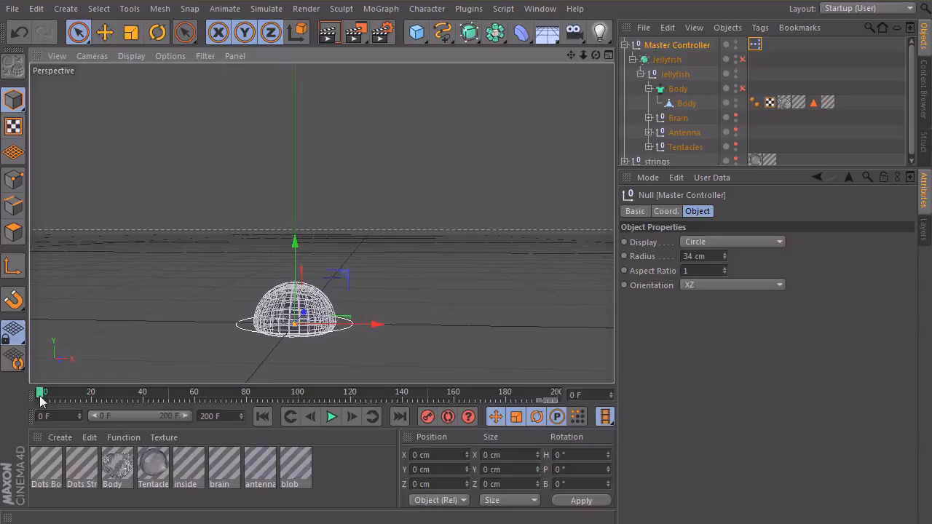
{"action": "mouse_move", "coordinate": [428, 417]}
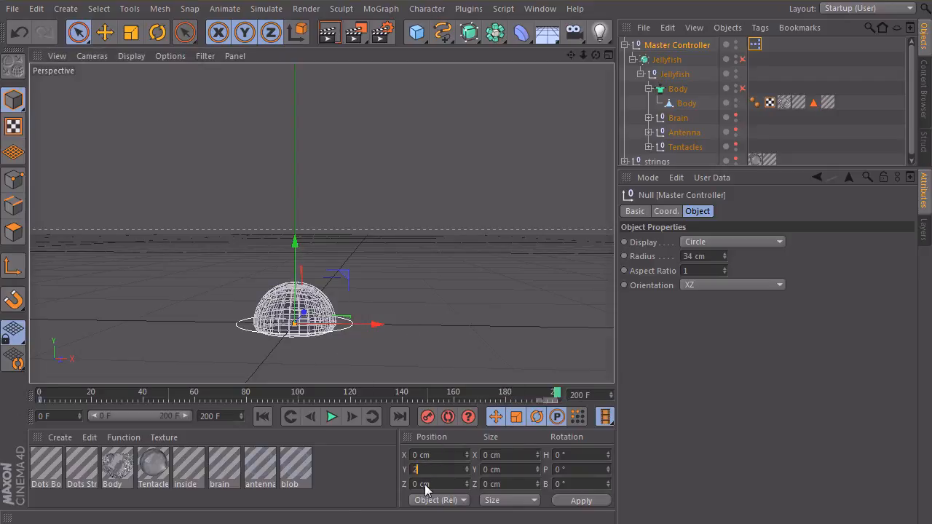
At frame 200, set the Master Controller's Position Y to 200 cm.
{"action": "type", "text": "200 cm"}
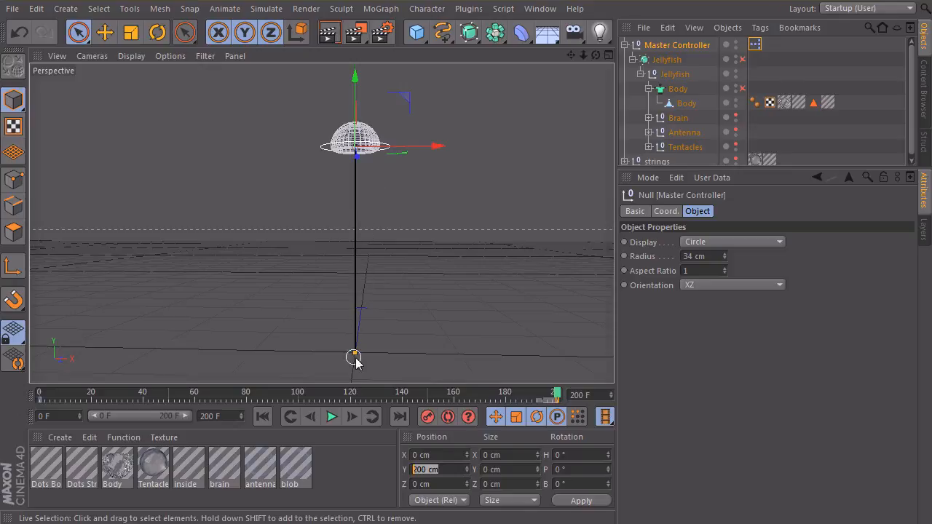
{"action": "mouse_move", "coordinate": [373, 158]}
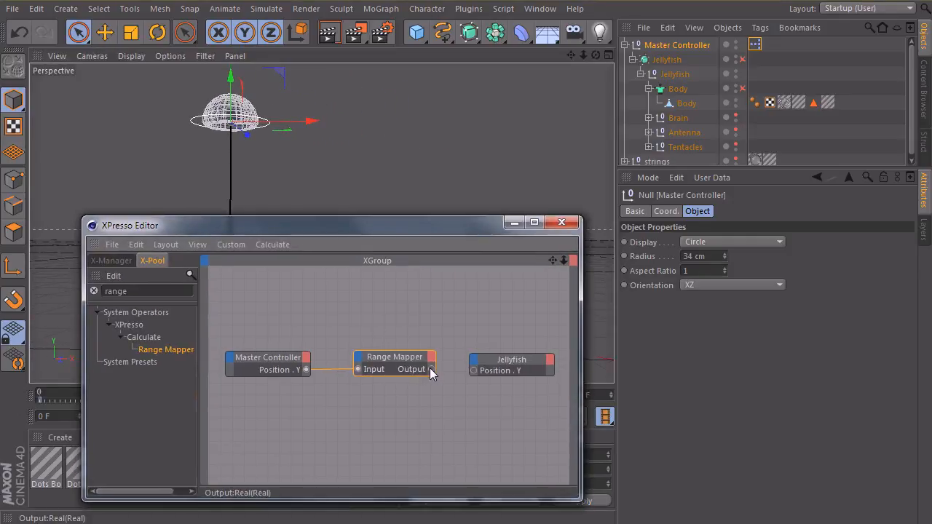
Show the Range Mapper's settings, close XPresso, expose its spline, and play the animation.
{"action": "left_click", "coordinate": [395, 357]}
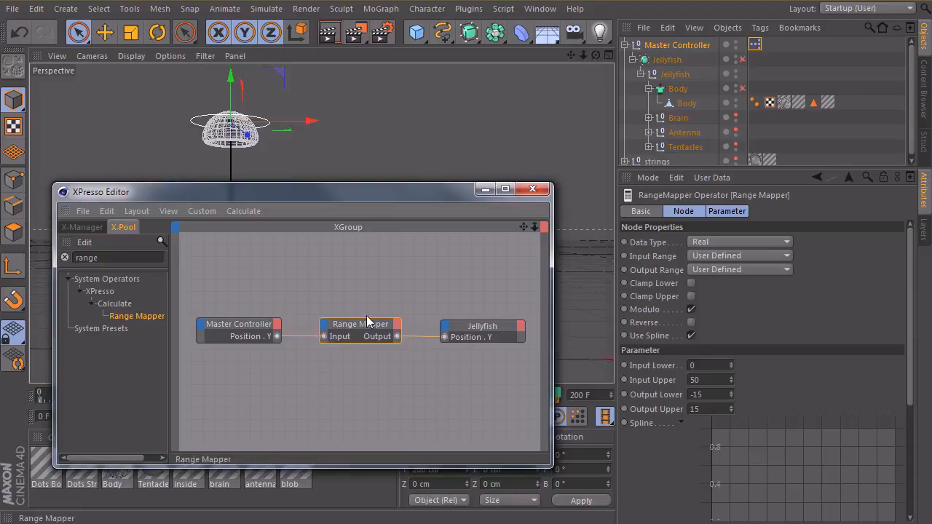
{"action": "left_click", "coordinate": [533, 188]}
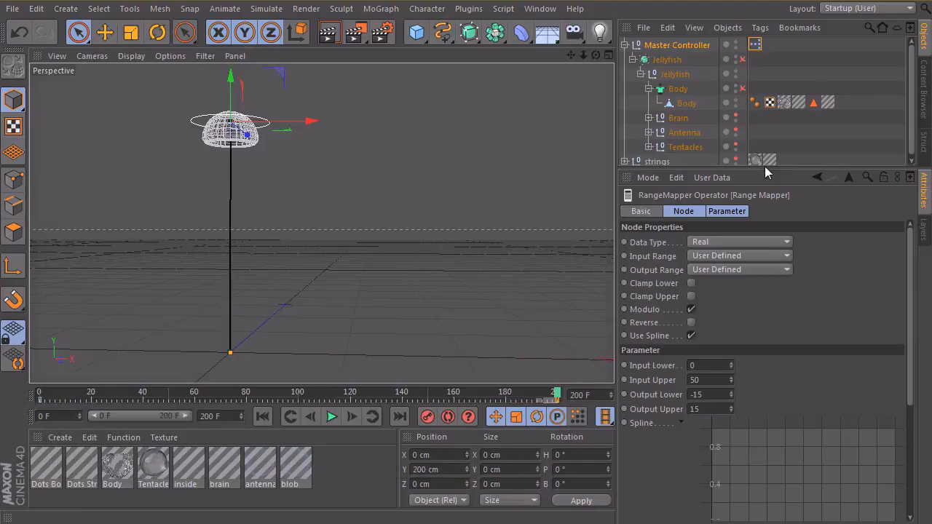
{"action": "left_click", "coordinate": [310, 416]}
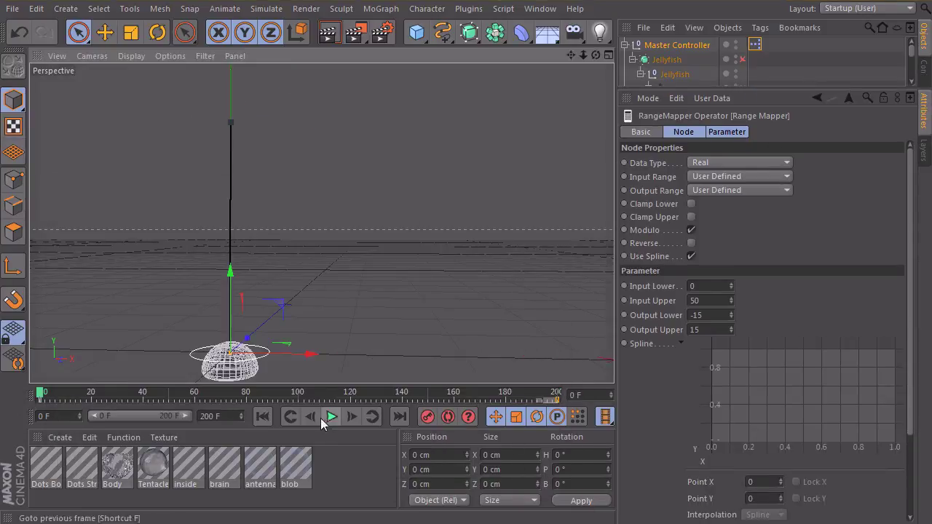
{"action": "left_click", "coordinate": [331, 417]}
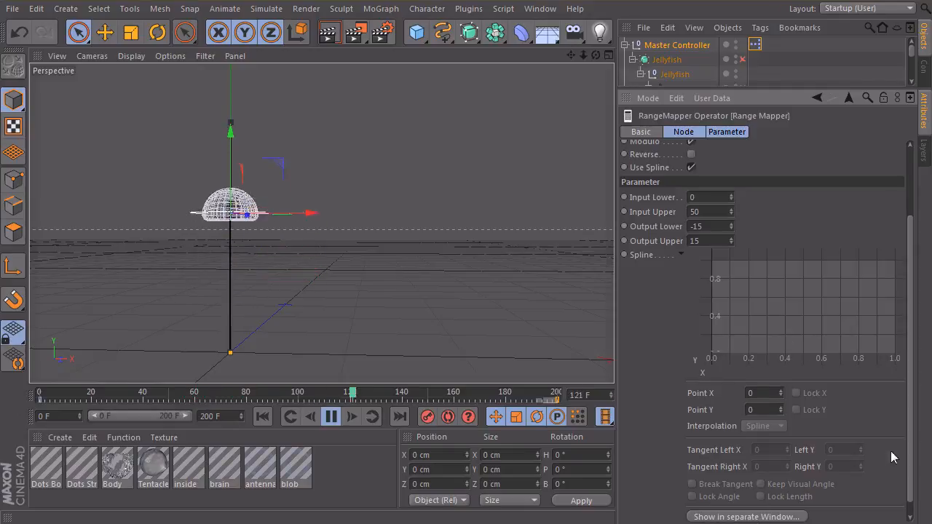
Open the Range Mapper spline in its own enlarged Spline Window.
{"action": "left_click", "coordinate": [745, 516]}
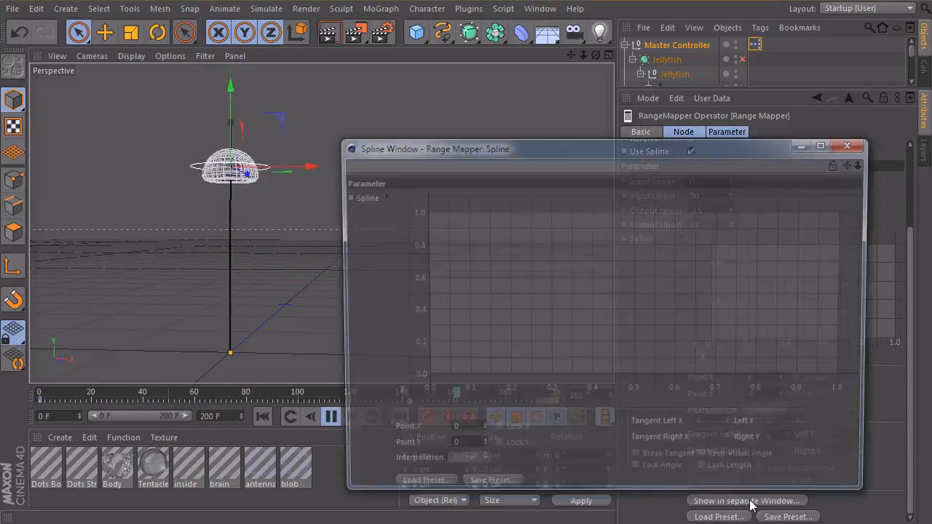
{"action": "left_click", "coordinate": [746, 501]}
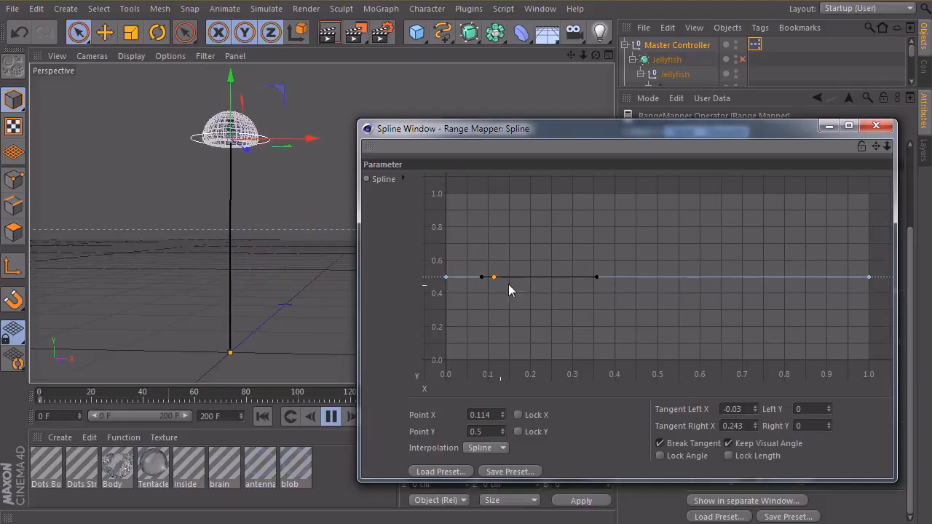
Pull an early curve point down to about 0.25 and a middle point up to about 0.85.
{"action": "left_click_drag", "start_coordinate": [493, 277], "coordinate": [501, 300]}
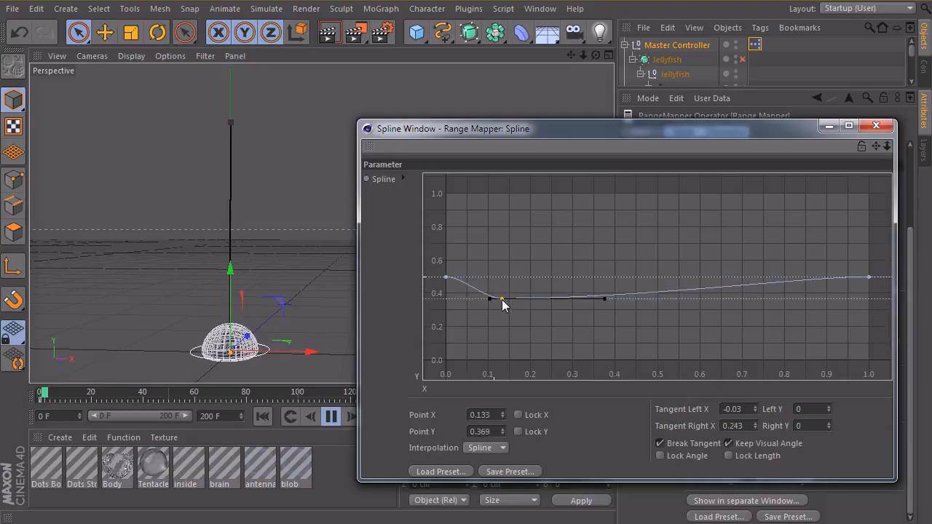
{"action": "left_click_drag", "start_coordinate": [501, 299], "coordinate": [501, 318]}
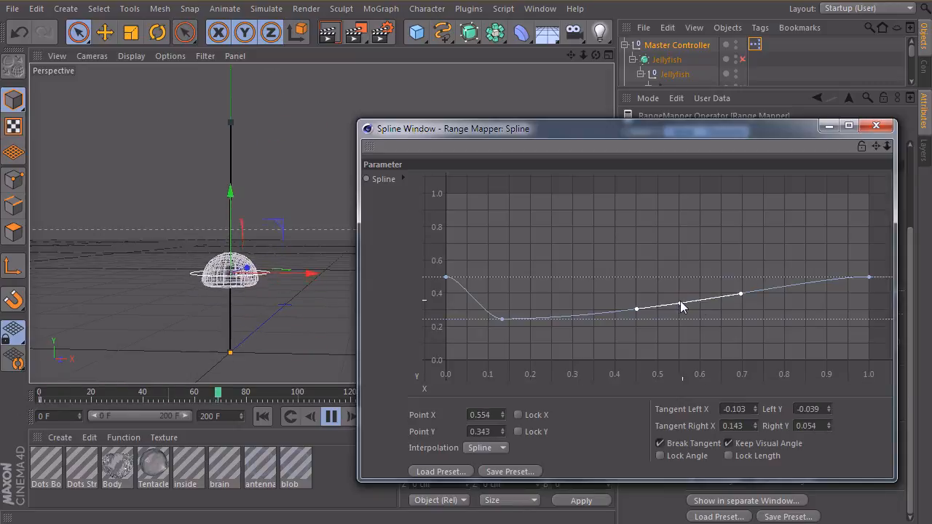
{"action": "left_click_drag", "start_coordinate": [681, 306], "coordinate": [691, 221]}
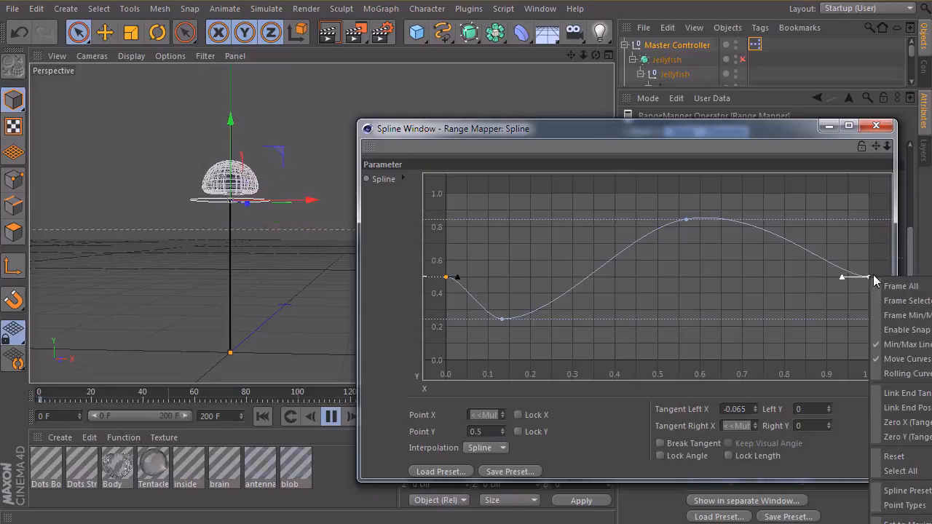
{"action": "mouse_move", "coordinate": [903, 402]}
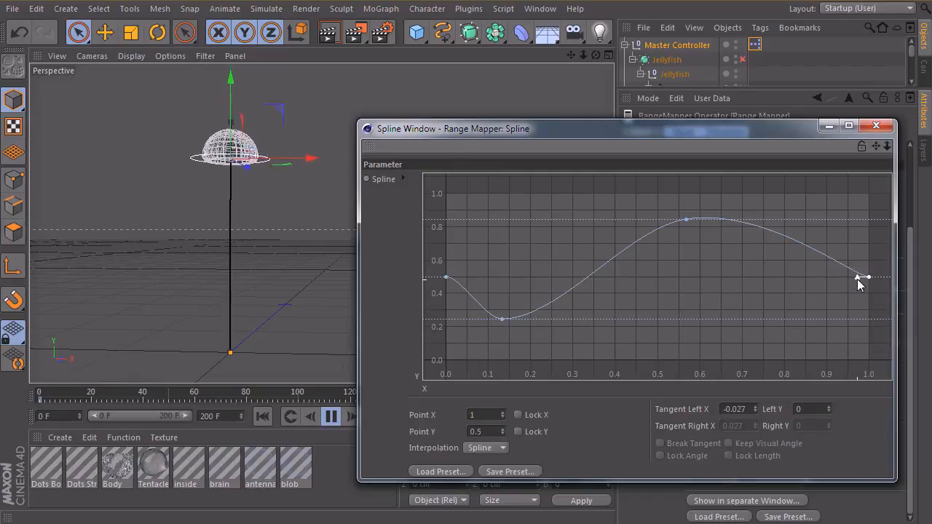
Flatten the last point's tangent handle so the curve eases into 0.5.
{"action": "left_click_drag", "start_coordinate": [866, 278], "coordinate": [838, 306]}
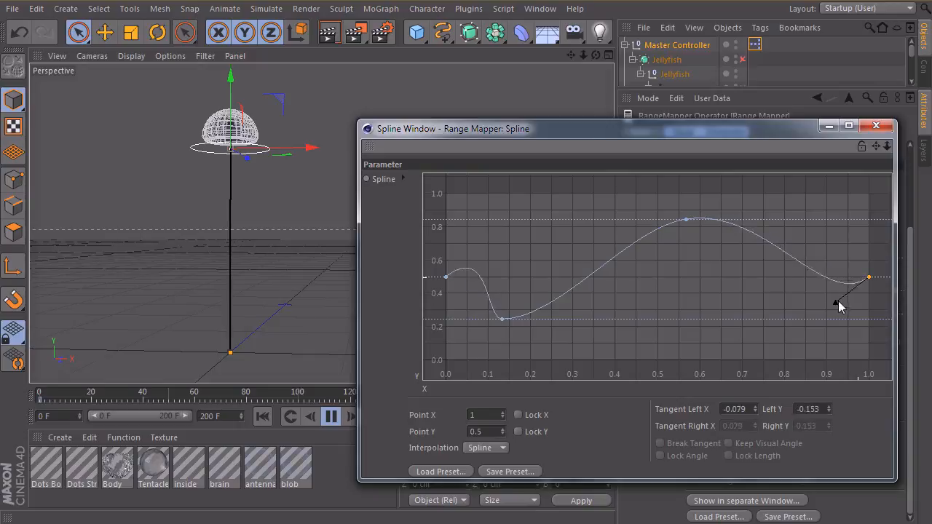
{"action": "left_click_drag", "start_coordinate": [840, 303], "coordinate": [843, 273]}
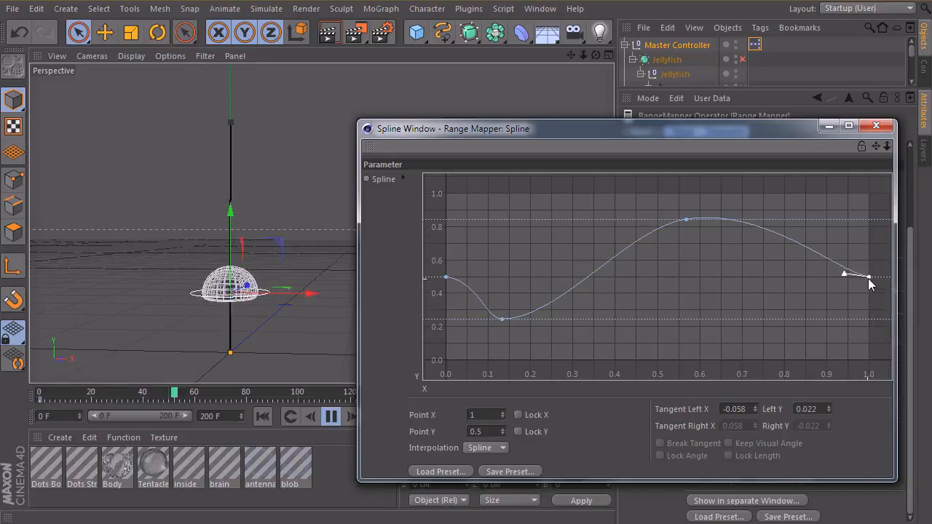
{"action": "left_click_drag", "start_coordinate": [868, 278], "coordinate": [867, 273]}
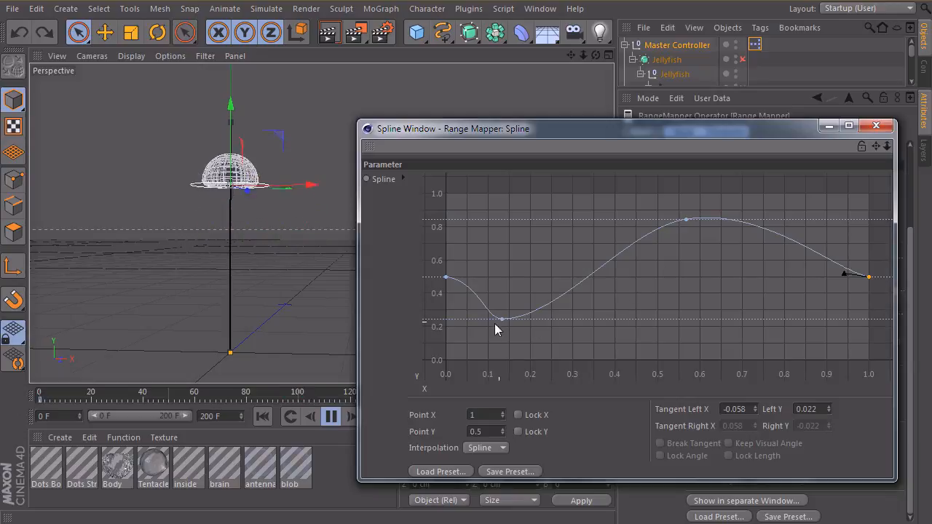
Shift the dip to about 0.17 along at 0.33 height and retweak the end tangent.
{"action": "left_click_drag", "start_coordinate": [501, 319], "coordinate": [519, 305]}
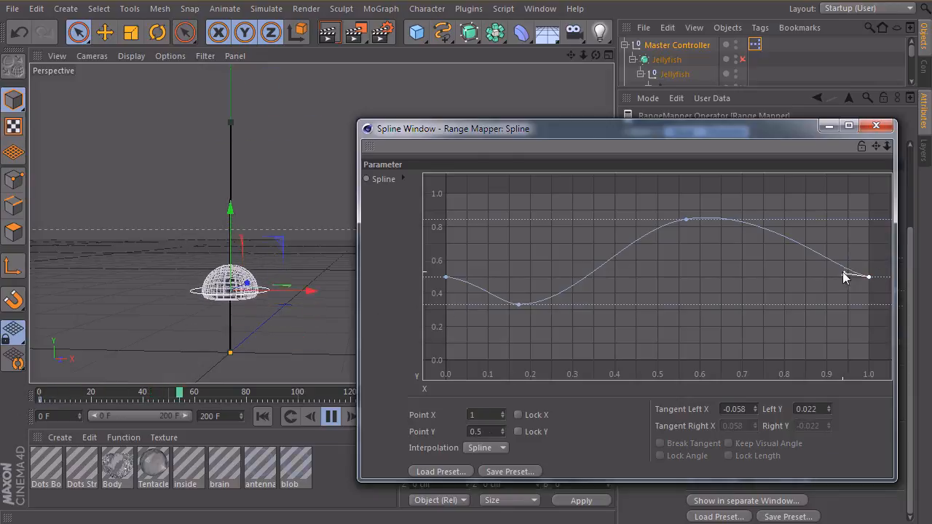
{"action": "left_click_drag", "start_coordinate": [845, 279], "coordinate": [847, 262]}
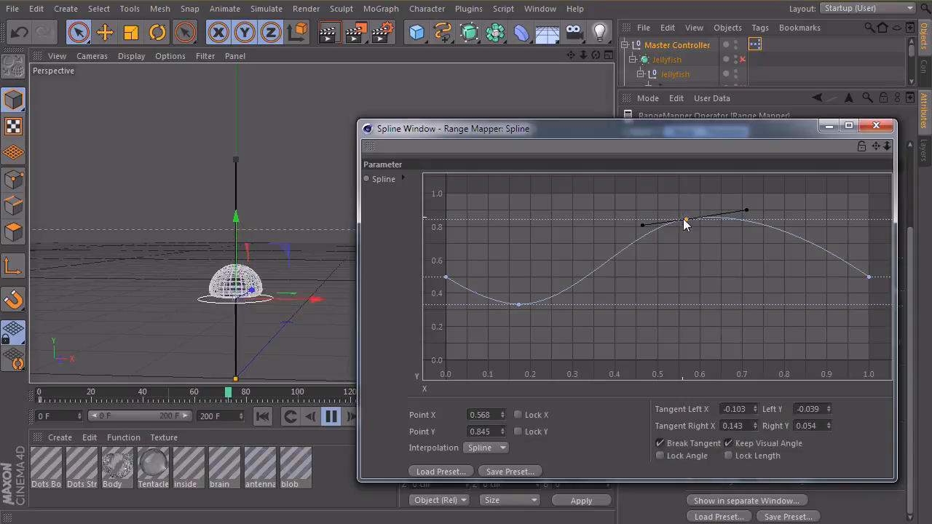
Raise the curve's peak to about 0.98 and settle it near X 0.57.
{"action": "left_click_drag", "start_coordinate": [685, 223], "coordinate": [679, 196]}
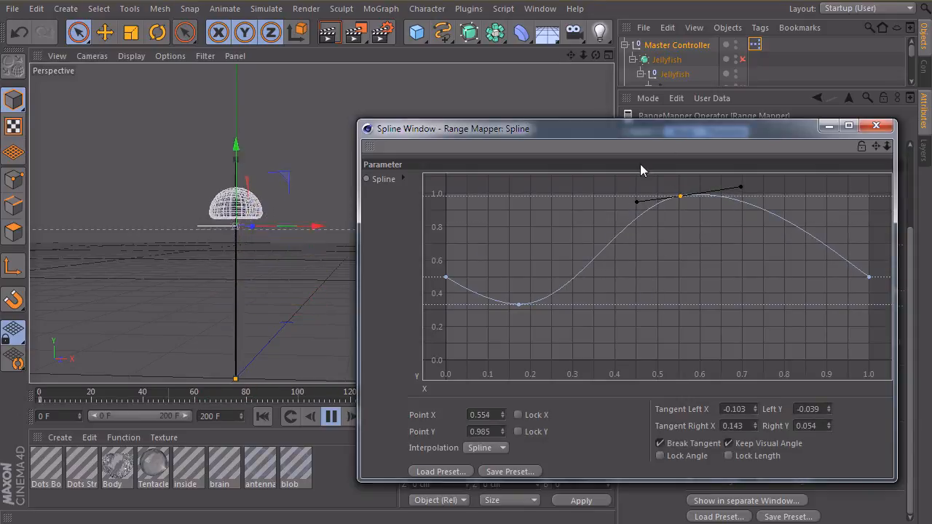
{"action": "left_click_drag", "start_coordinate": [680, 196], "coordinate": [715, 198]}
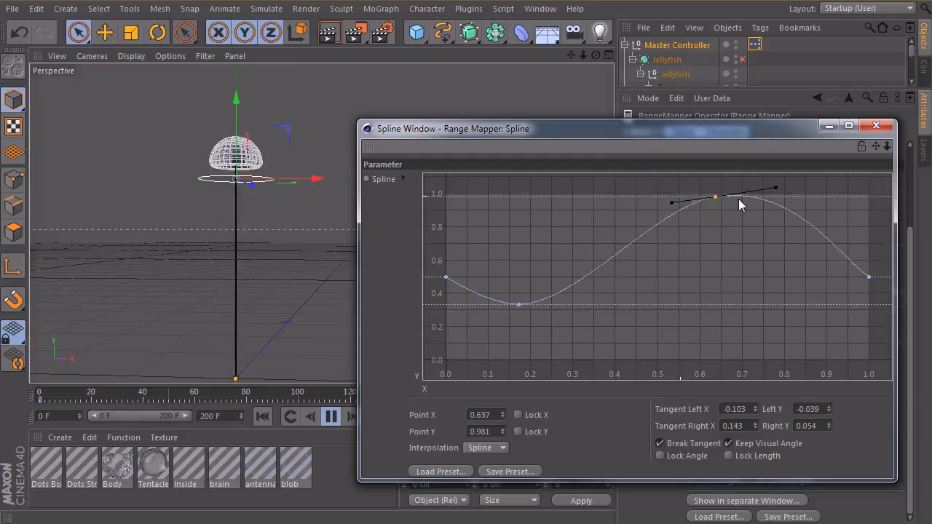
{"action": "left_click_drag", "start_coordinate": [715, 197], "coordinate": [732, 193]}
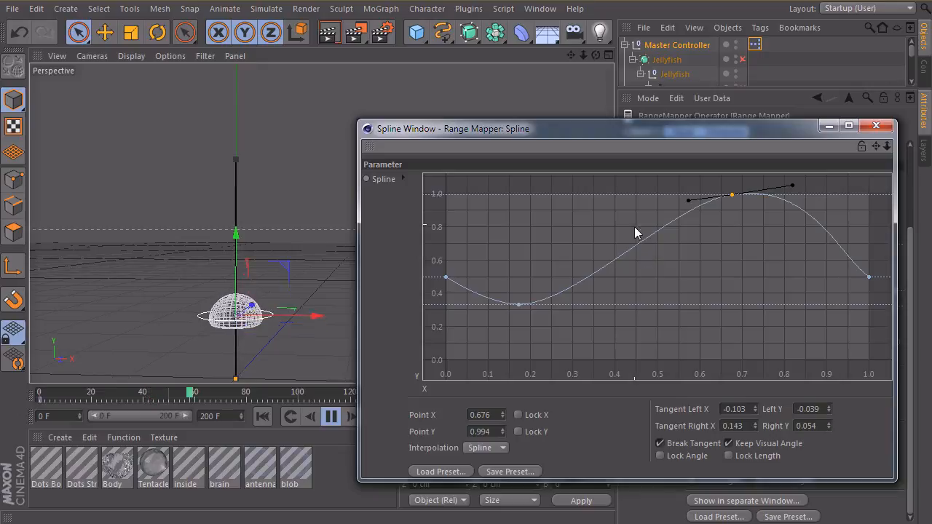
{"action": "left_click_drag", "start_coordinate": [732, 195], "coordinate": [688, 198]}
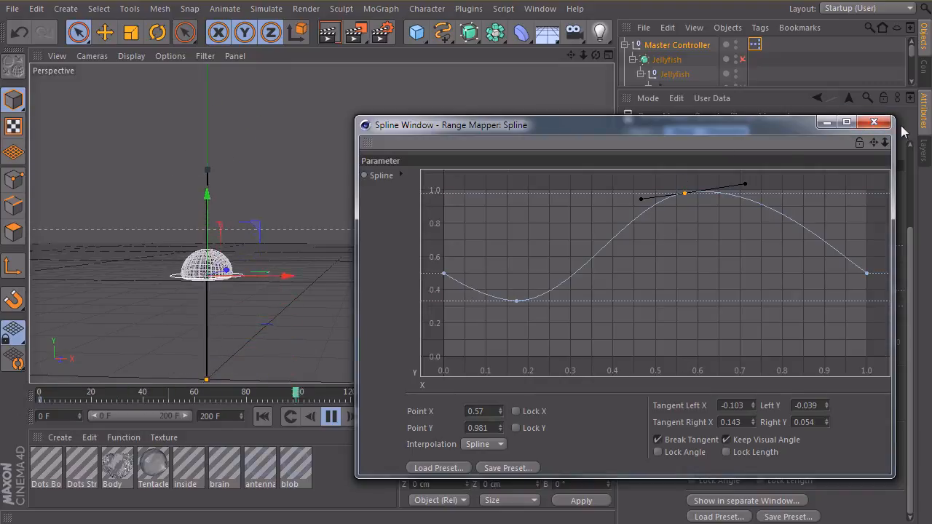
Close the separate Spline Window and watch playback run through the reshaped curve.
{"action": "left_click", "coordinate": [872, 122]}
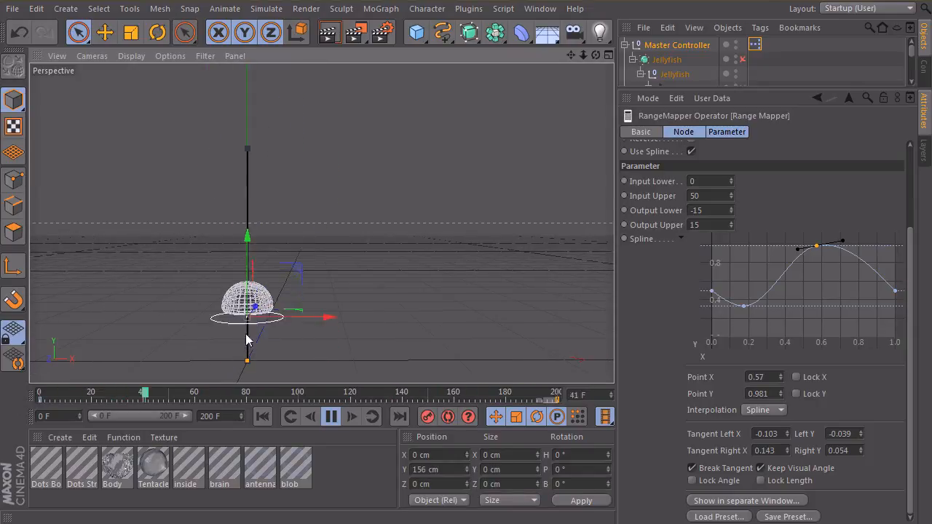
{"action": "left_click", "coordinate": [330, 418]}
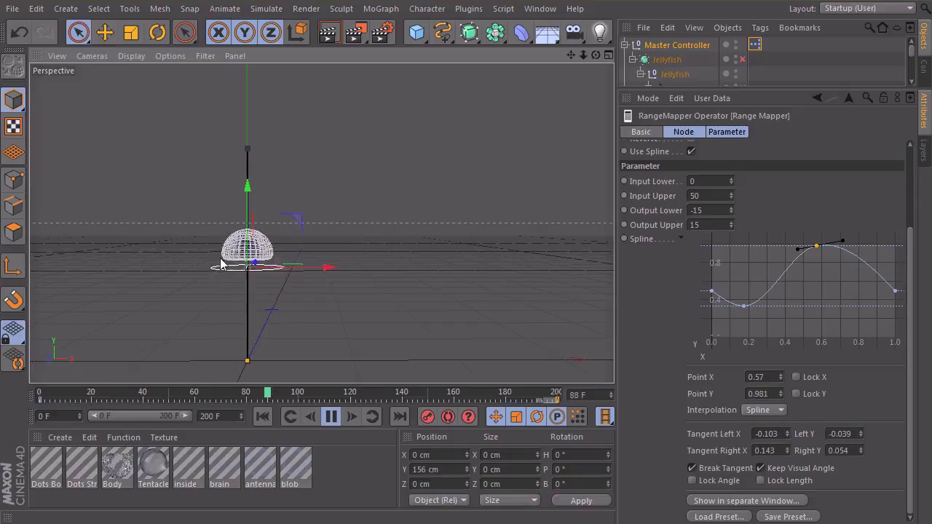